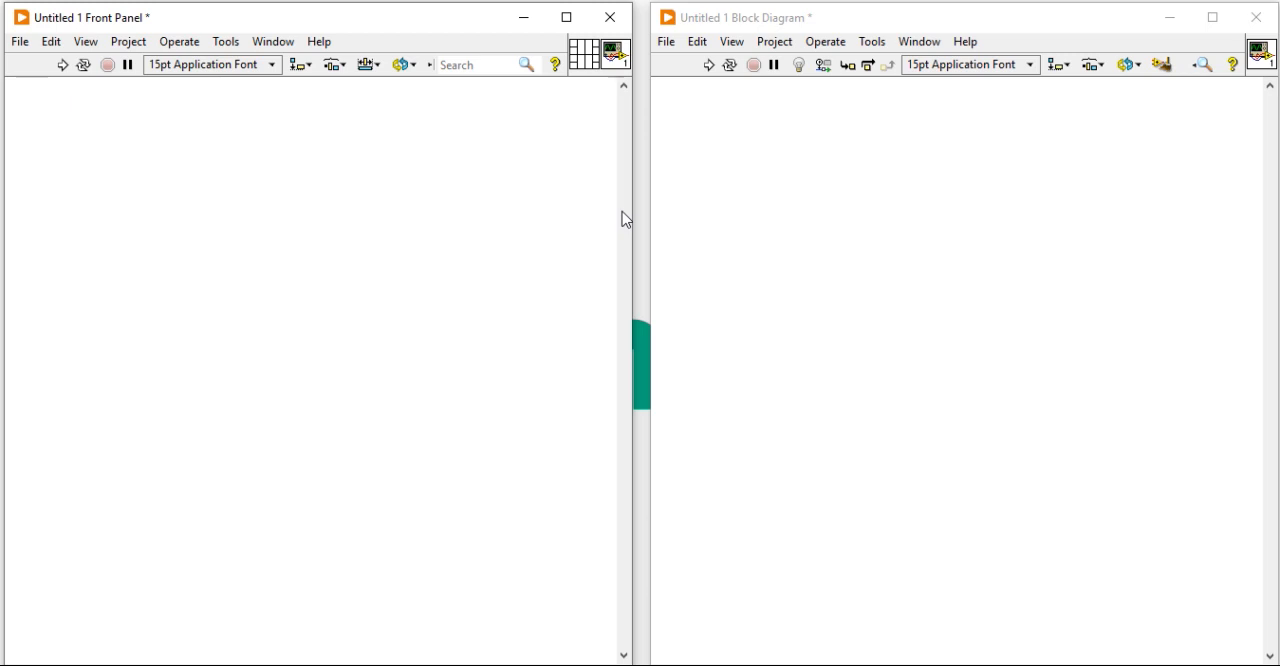
pyautogui.moveTo(97, 245)
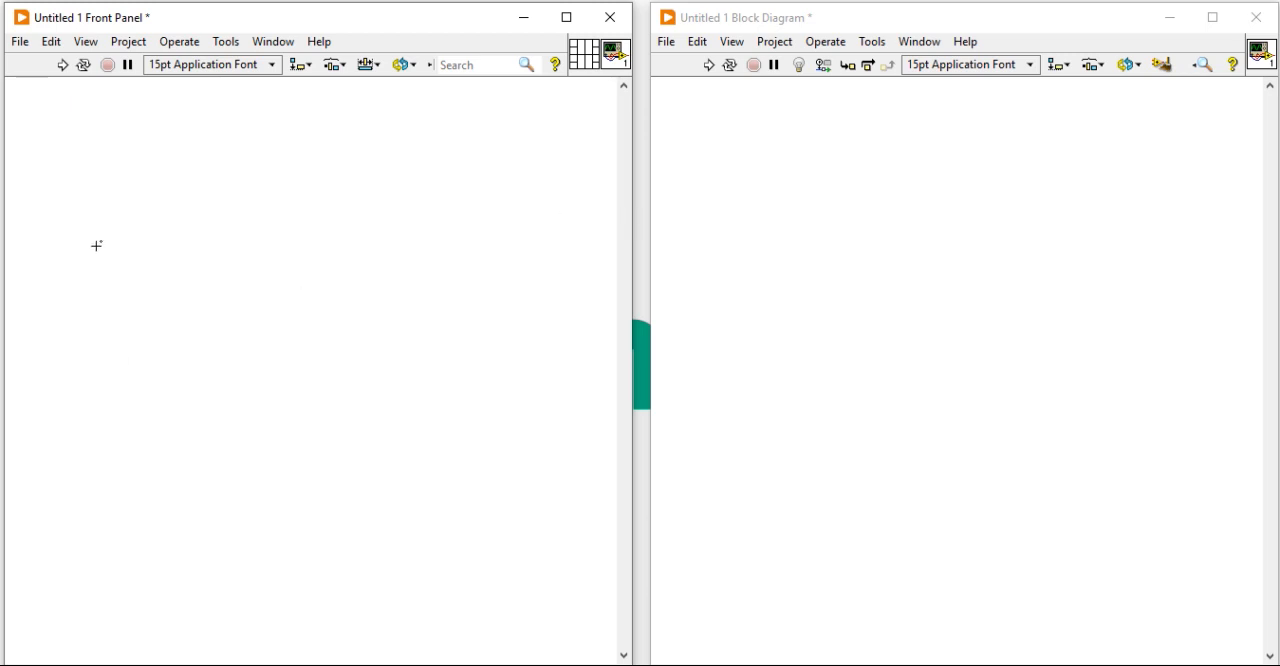
# Step: Place a String control holding 'Nitesh' and a second string indicator, String 2
pyautogui.rightClick(97, 245)
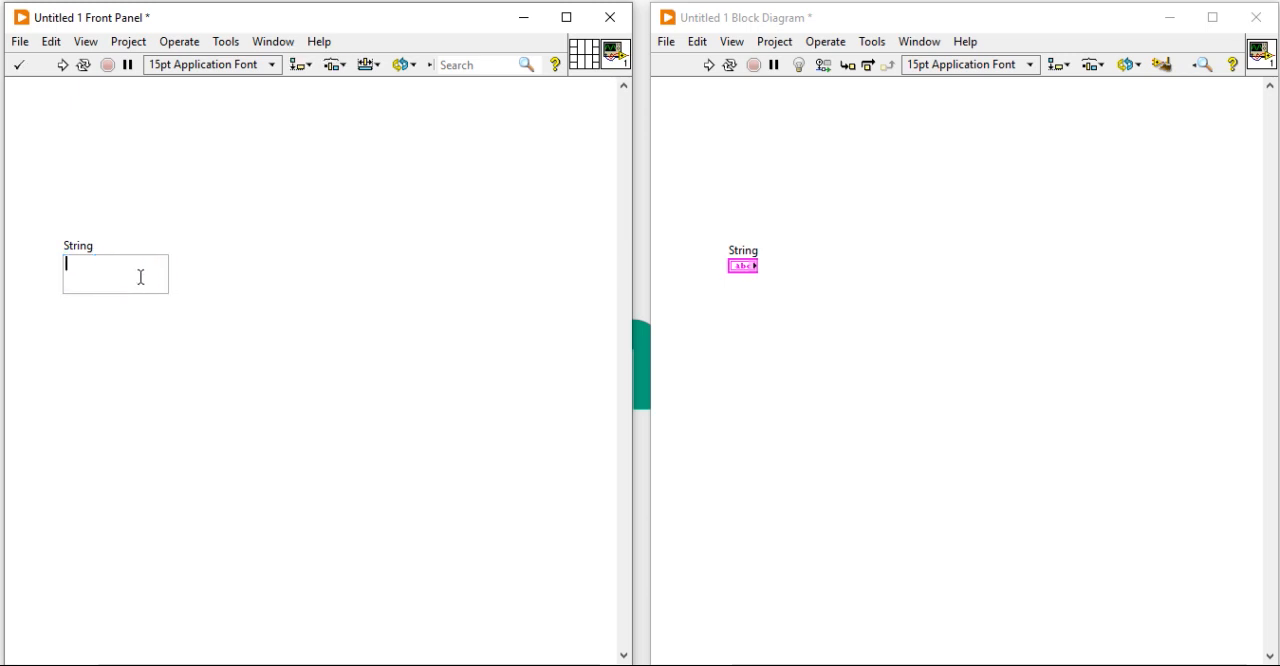
pyautogui.write('Nitesh')
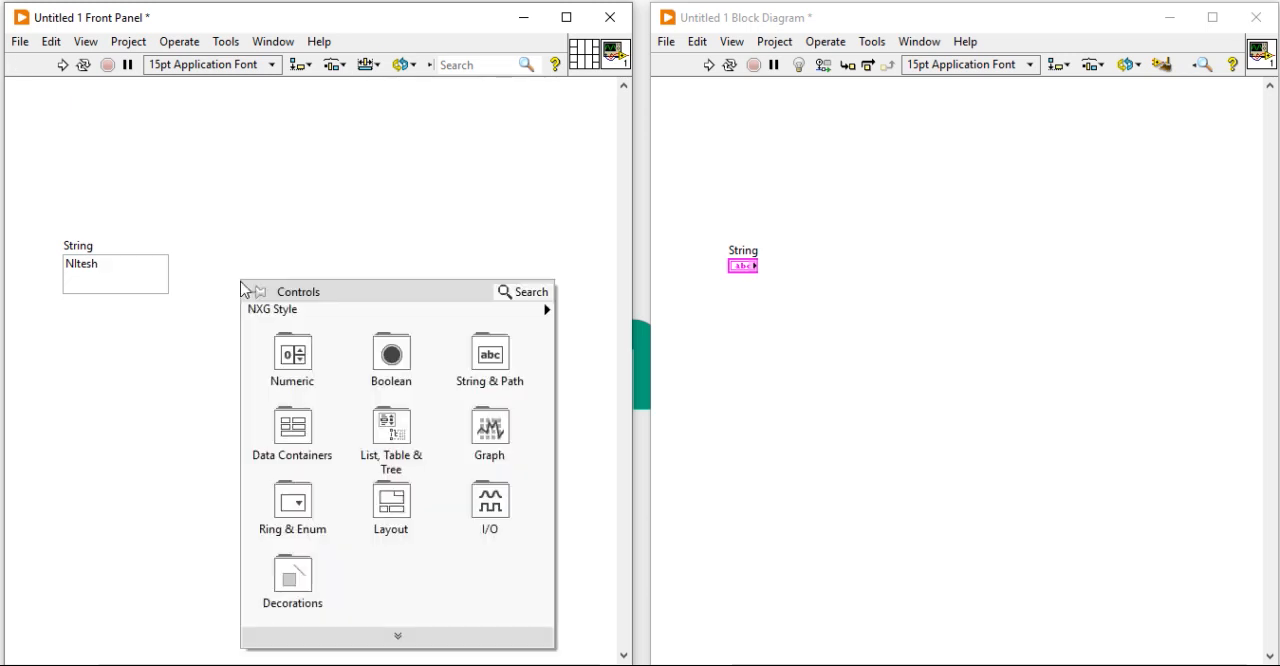
pyautogui.click(345, 310)
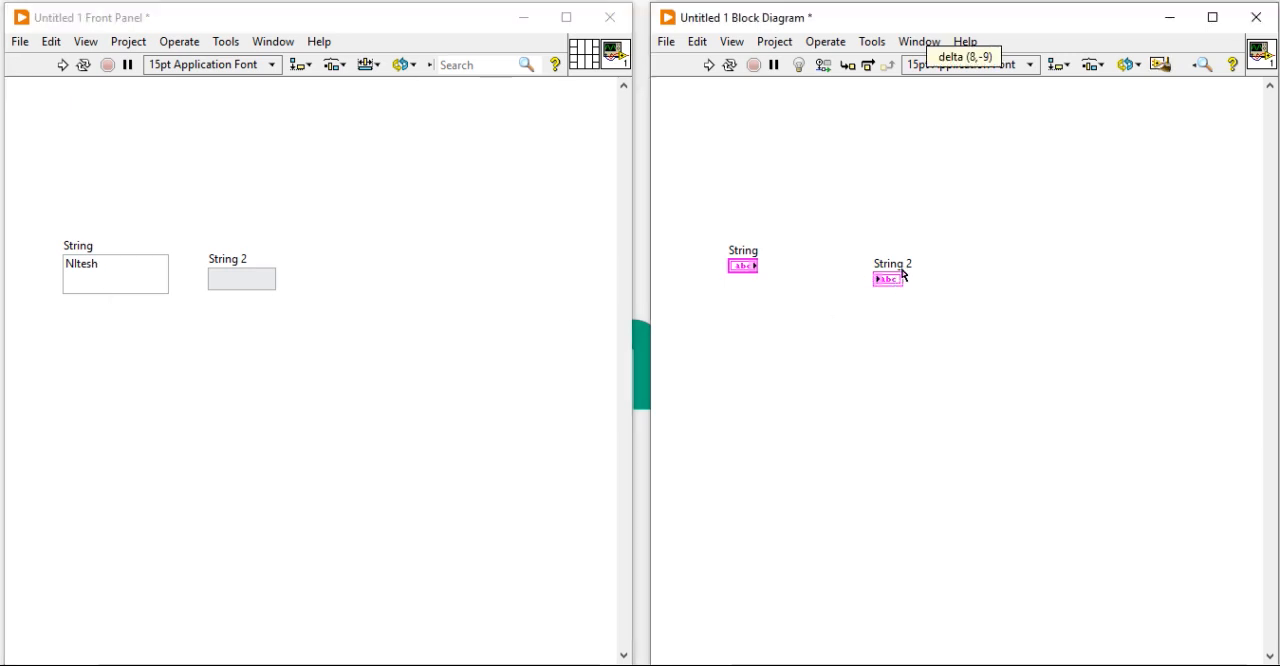
# Step: Wire the String control to String 2 and shrink the String control to one line
pyautogui.moveTo(752, 264); pyautogui.dragTo(890, 278)
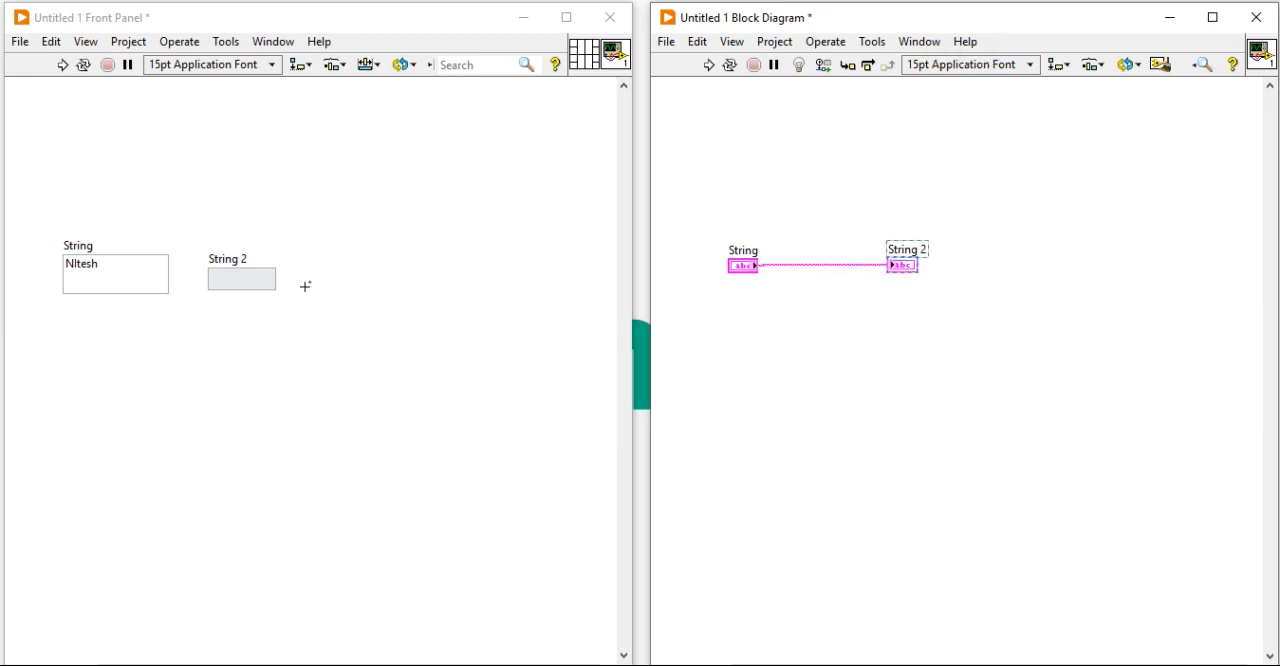
pyautogui.click(115, 264)
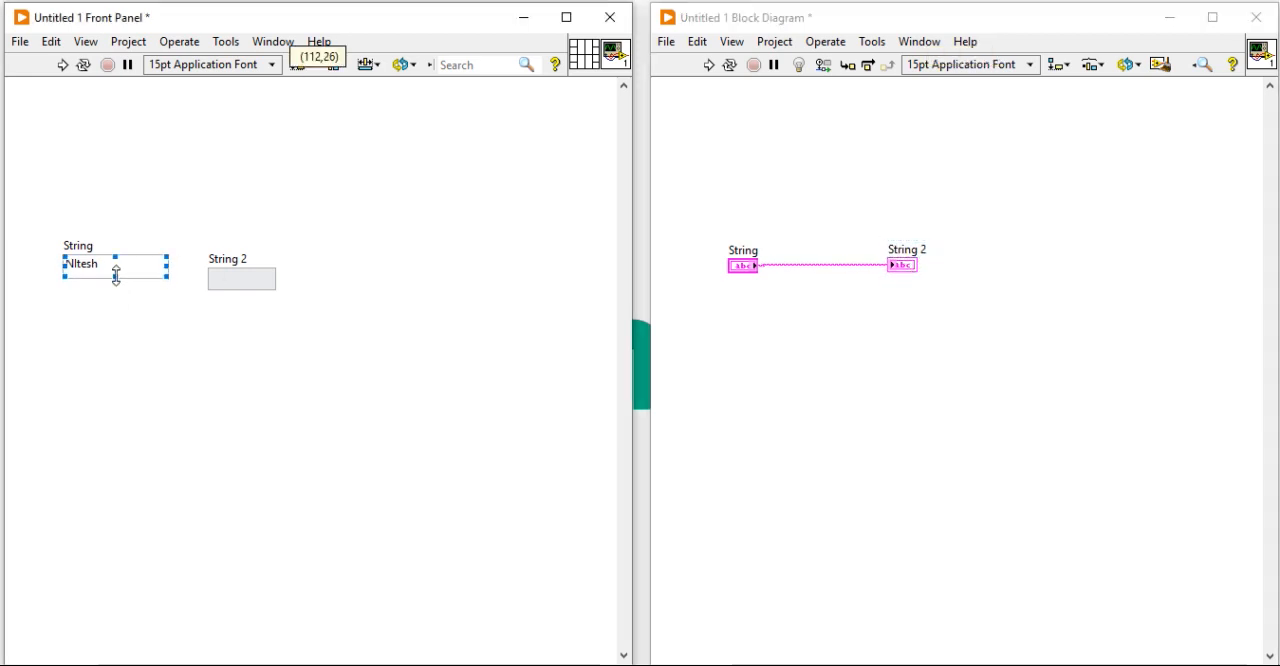
pyautogui.click(241, 278)
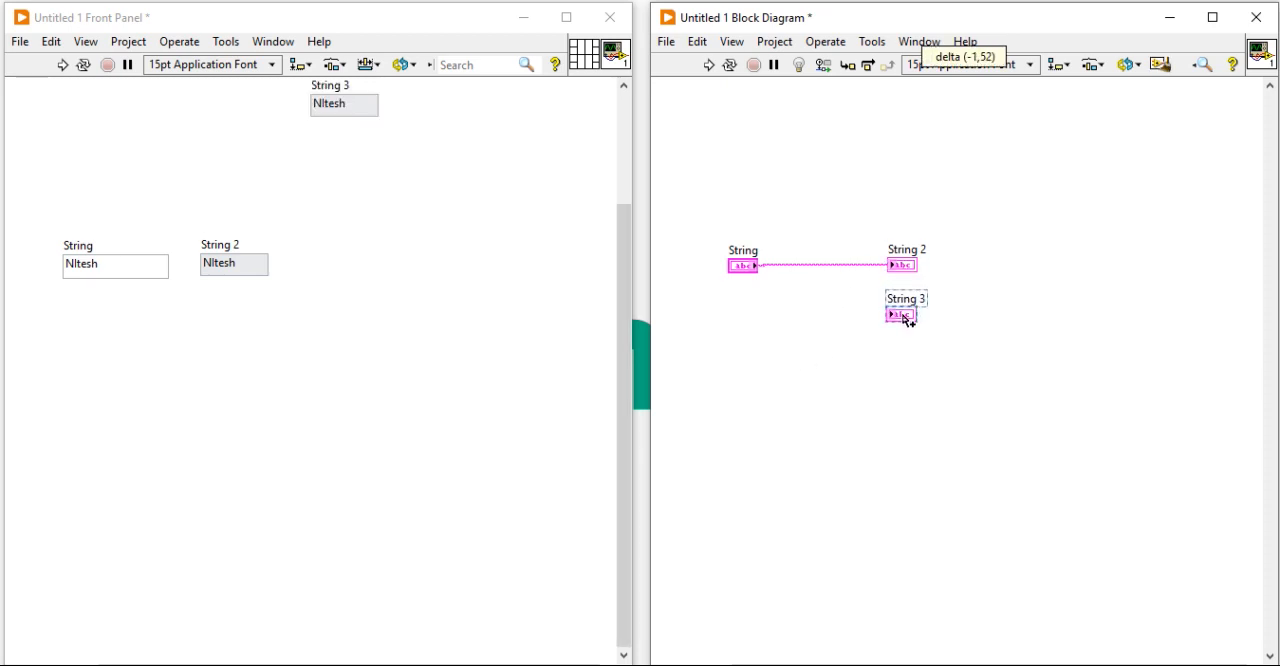
# Step: Set String 3 to Hexadecimal display, widen it, and move it beneath String 2
pyautogui.rightClick(900, 312)
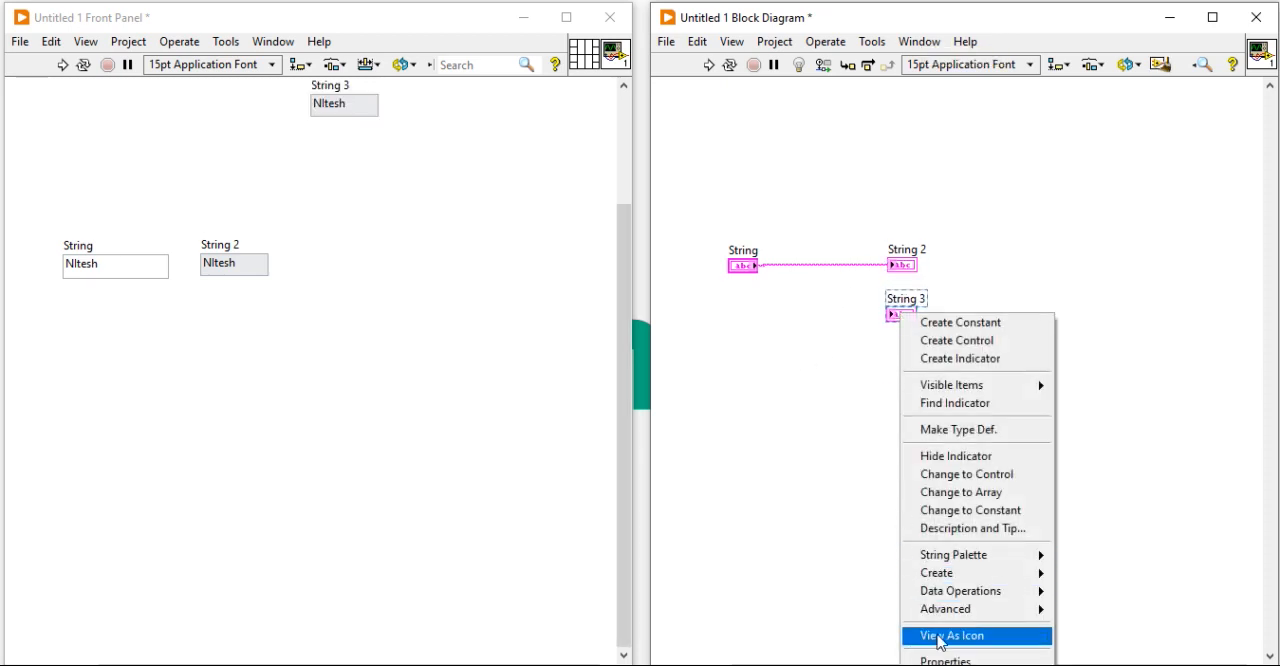
pyautogui.moveTo(945, 659)
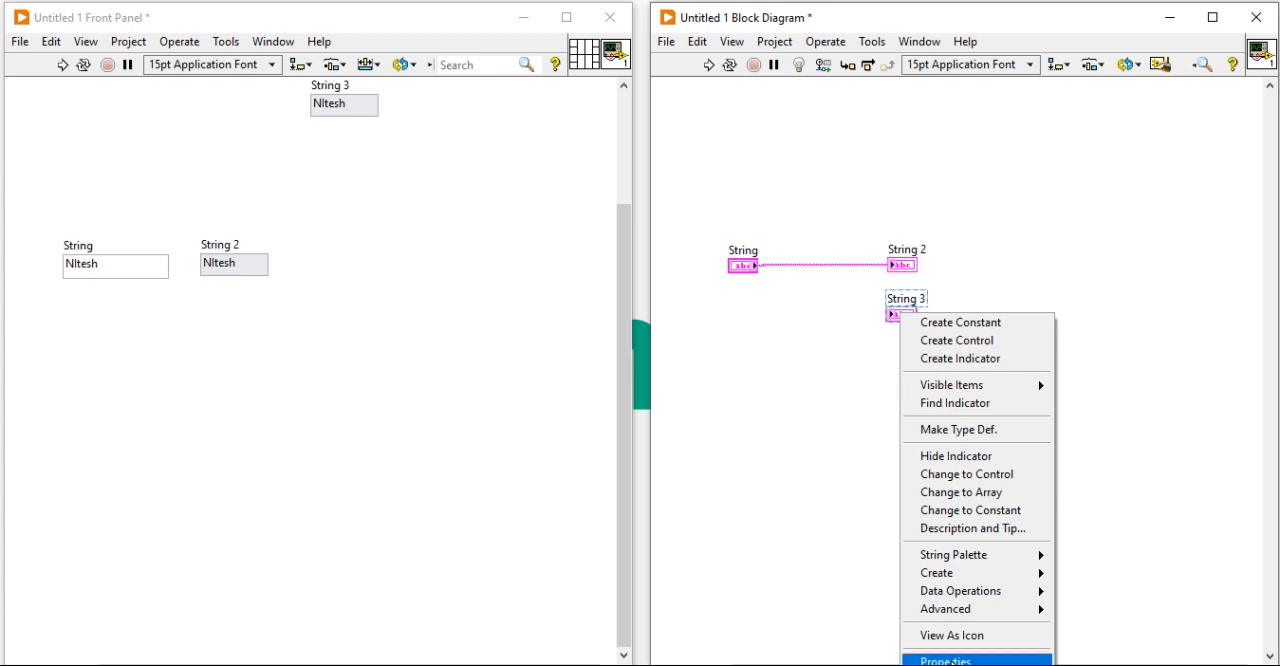
pyautogui.click(945, 657)
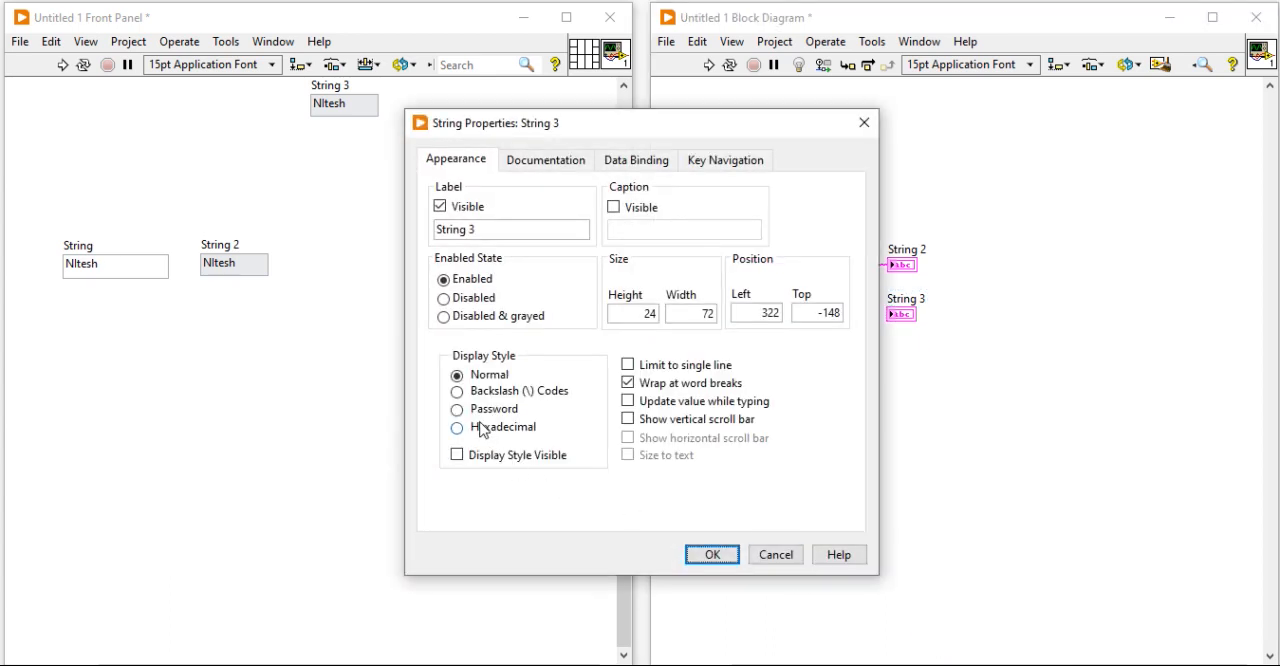
pyautogui.click(457, 427)
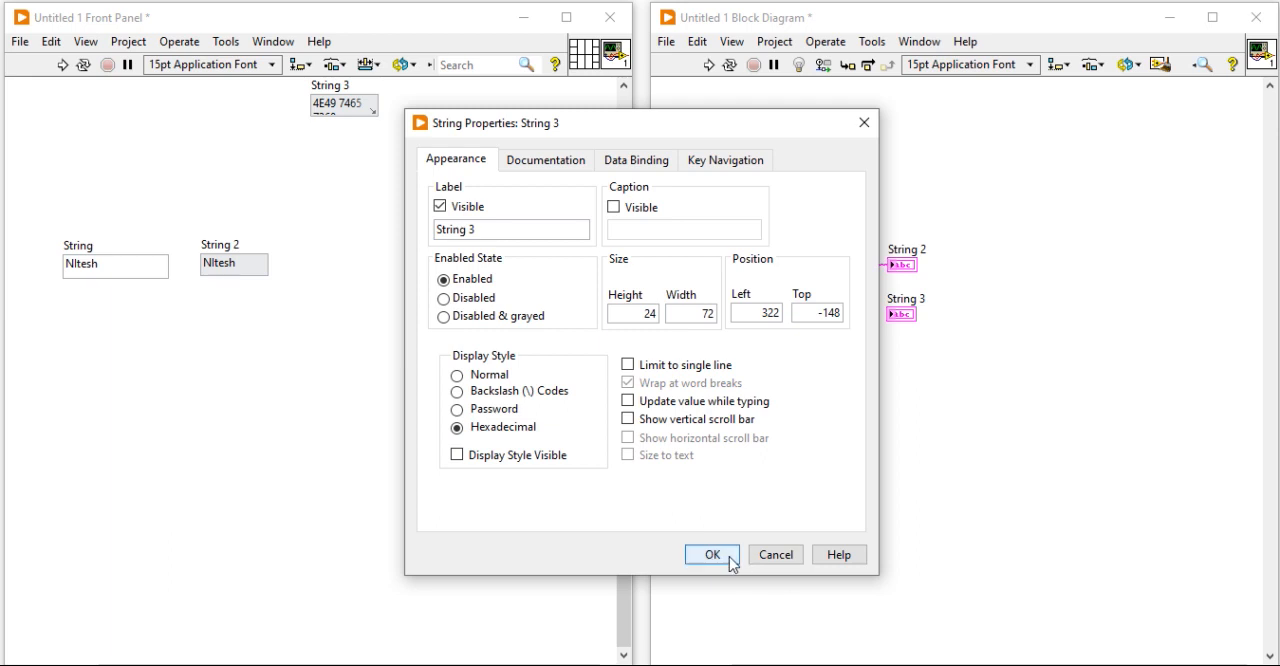
pyautogui.click(711, 554)
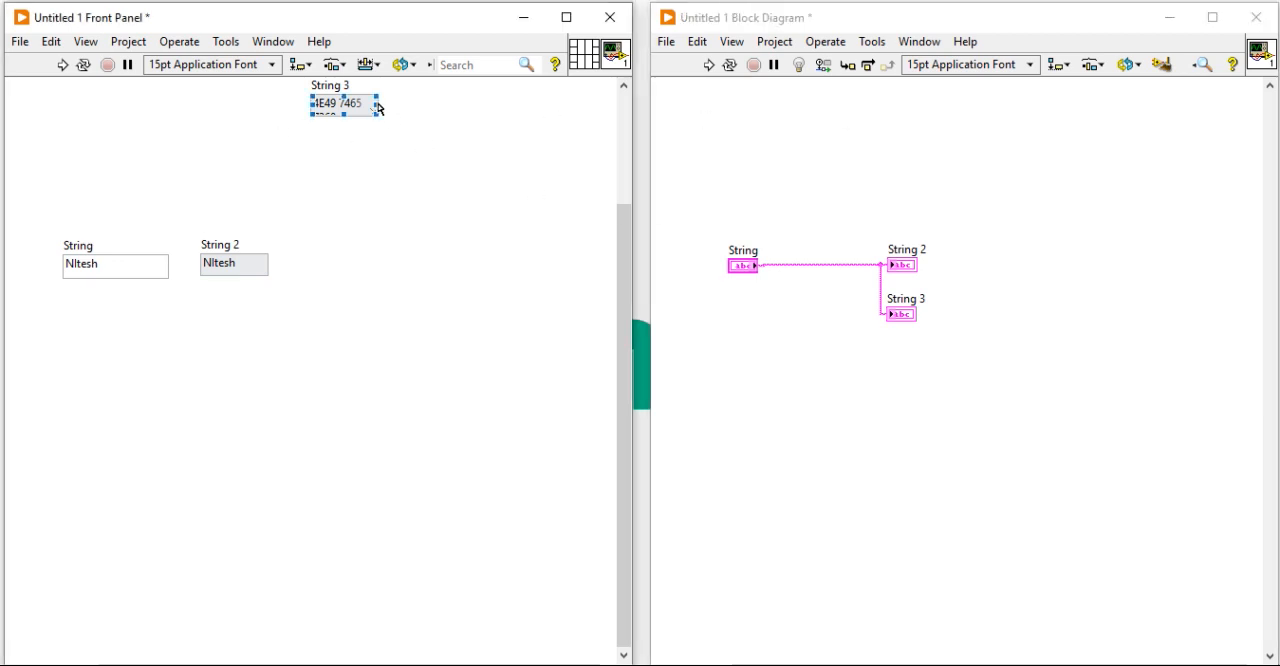
pyautogui.moveTo(375, 103); pyautogui.dragTo(448, 112)
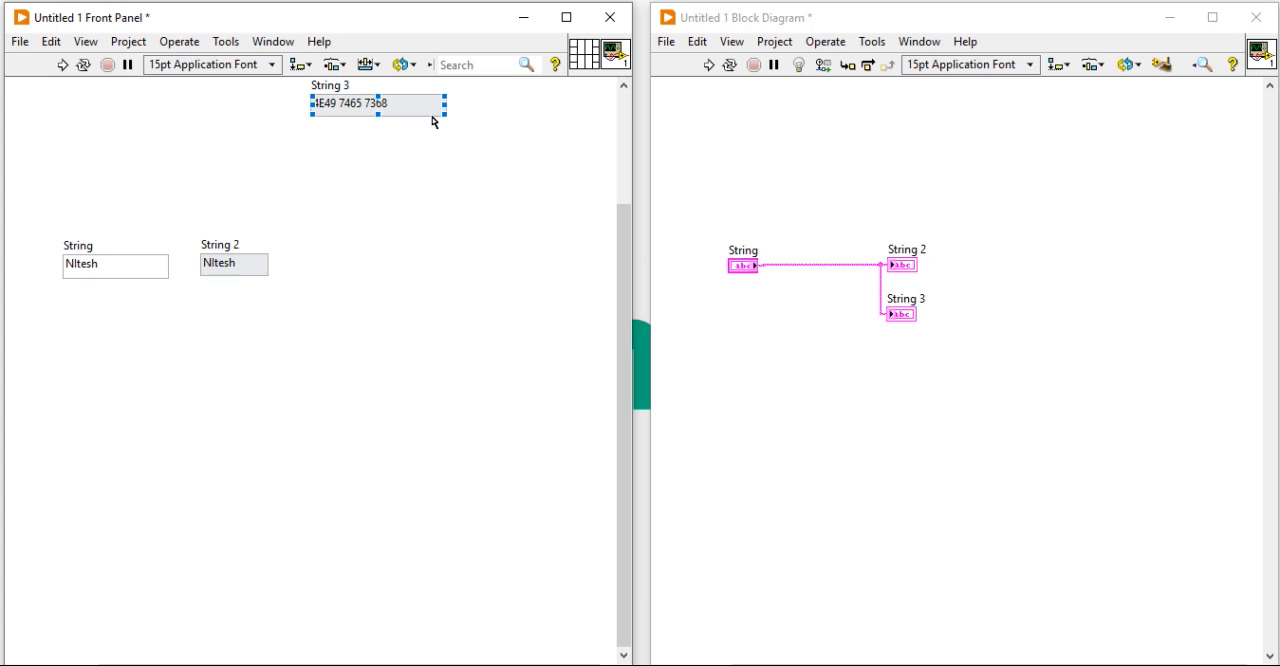
pyautogui.moveTo(375, 103); pyautogui.dragTo(268, 300)
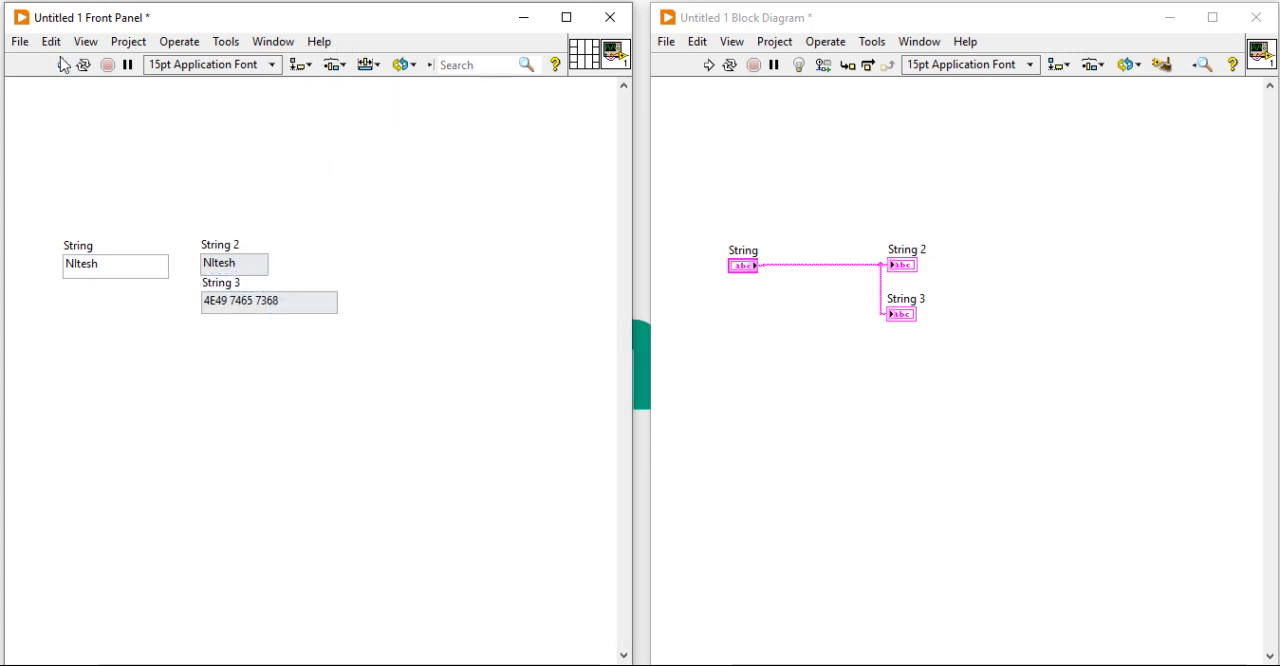
pyautogui.moveTo(913, 268)
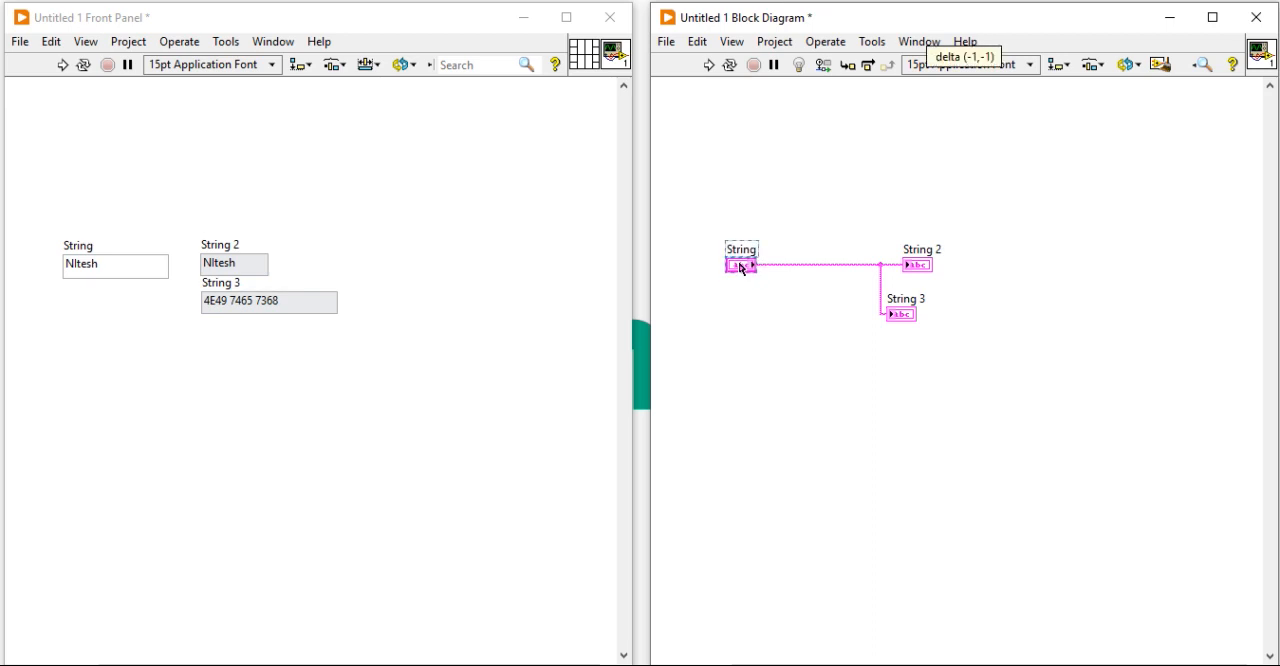
pyautogui.moveTo(833, 403)
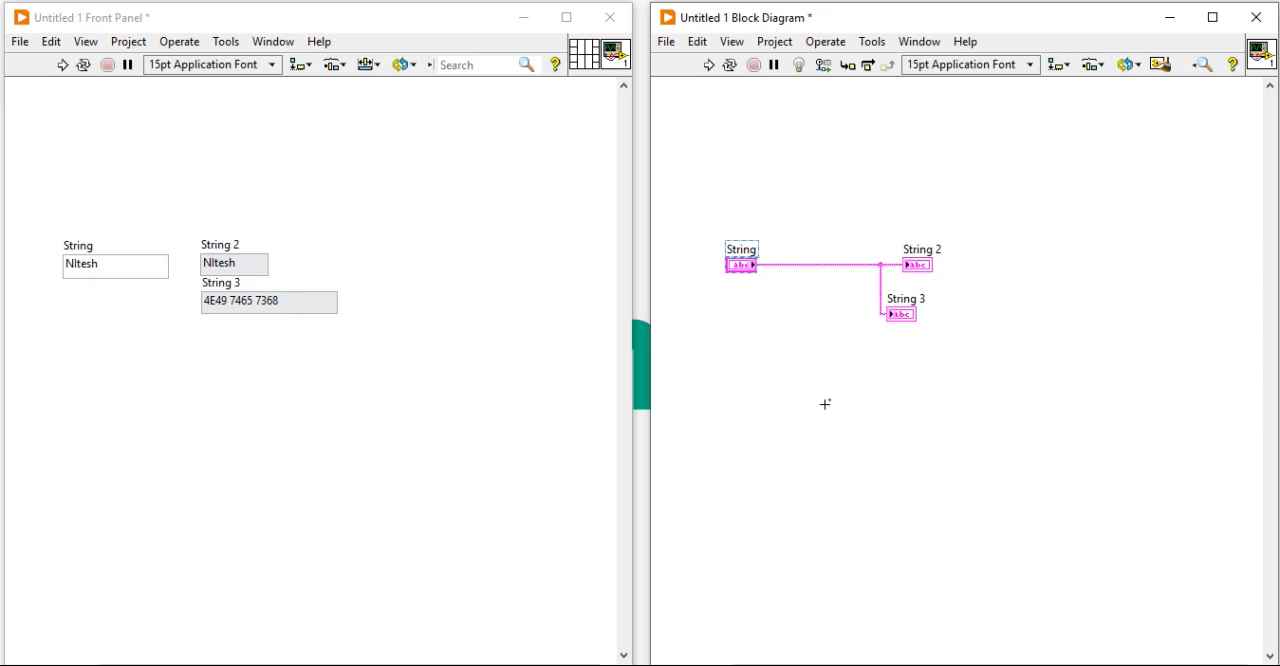
# Step: Add a labelled Build Array node, stretch it for more inputs, and widen String 2
pyautogui.rightClick(825, 404)
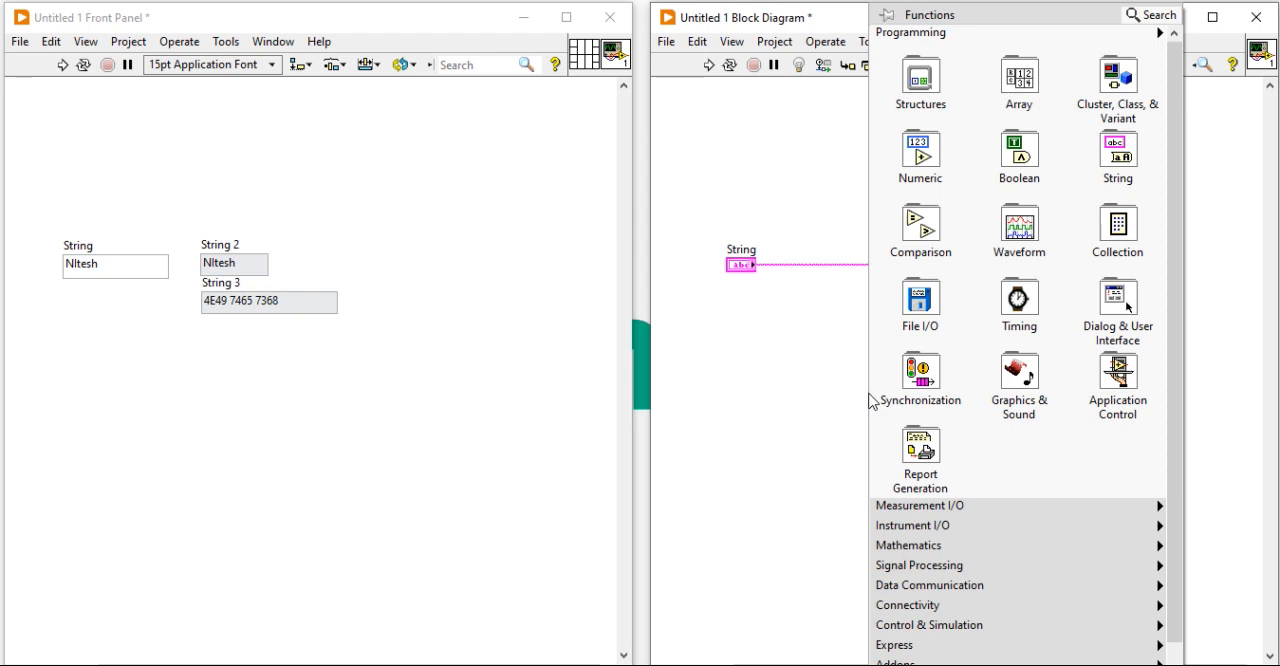
pyautogui.click(1018, 80)
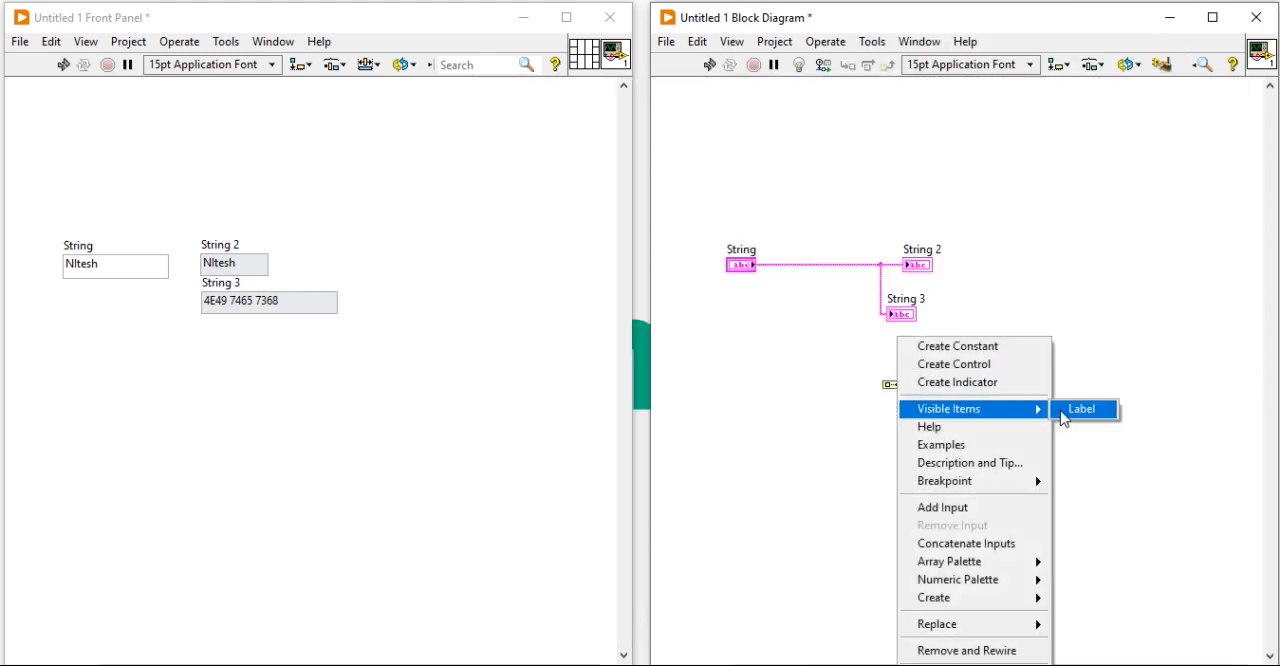
pyautogui.click(1081, 408)
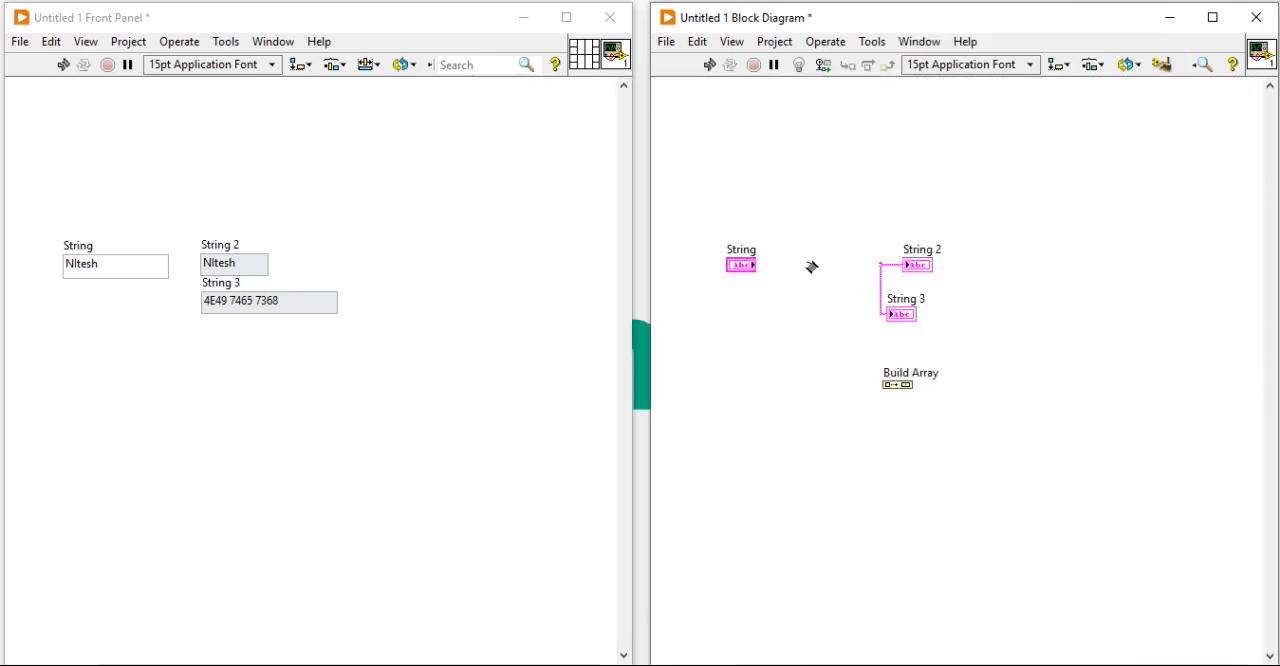
pyautogui.moveTo(756, 264); pyautogui.dragTo(898, 264)
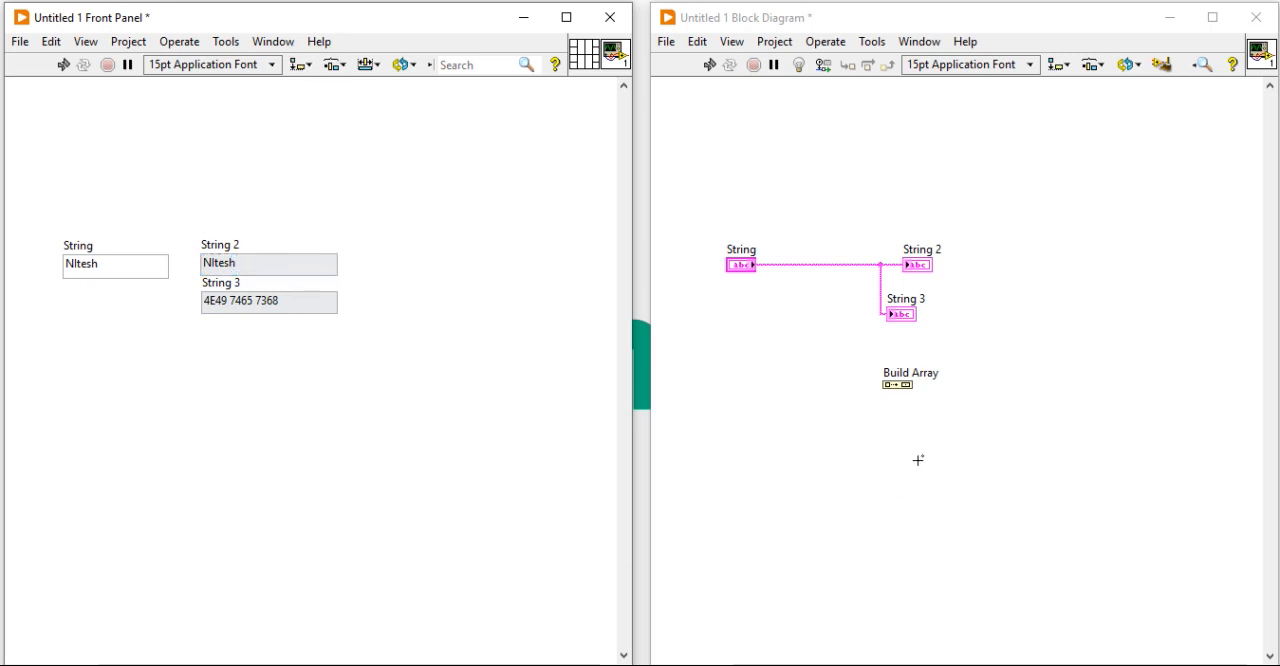
pyautogui.moveTo(897, 393)
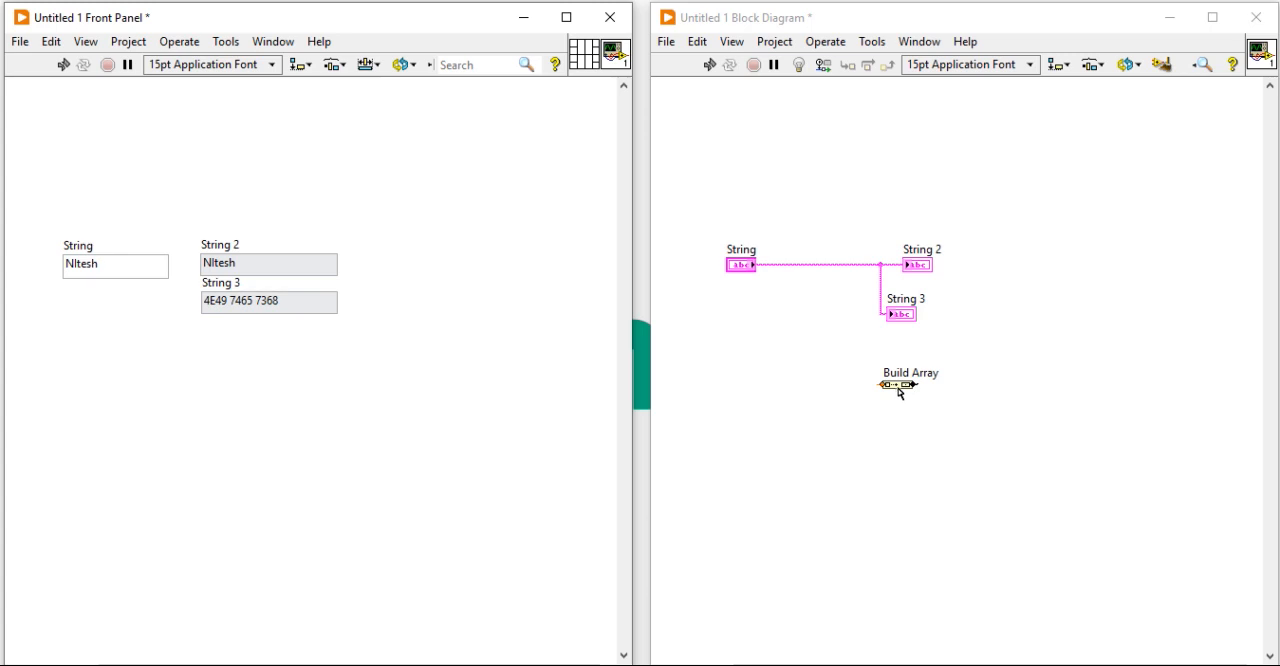
pyautogui.moveTo(908, 388); pyautogui.dragTo(925, 388)
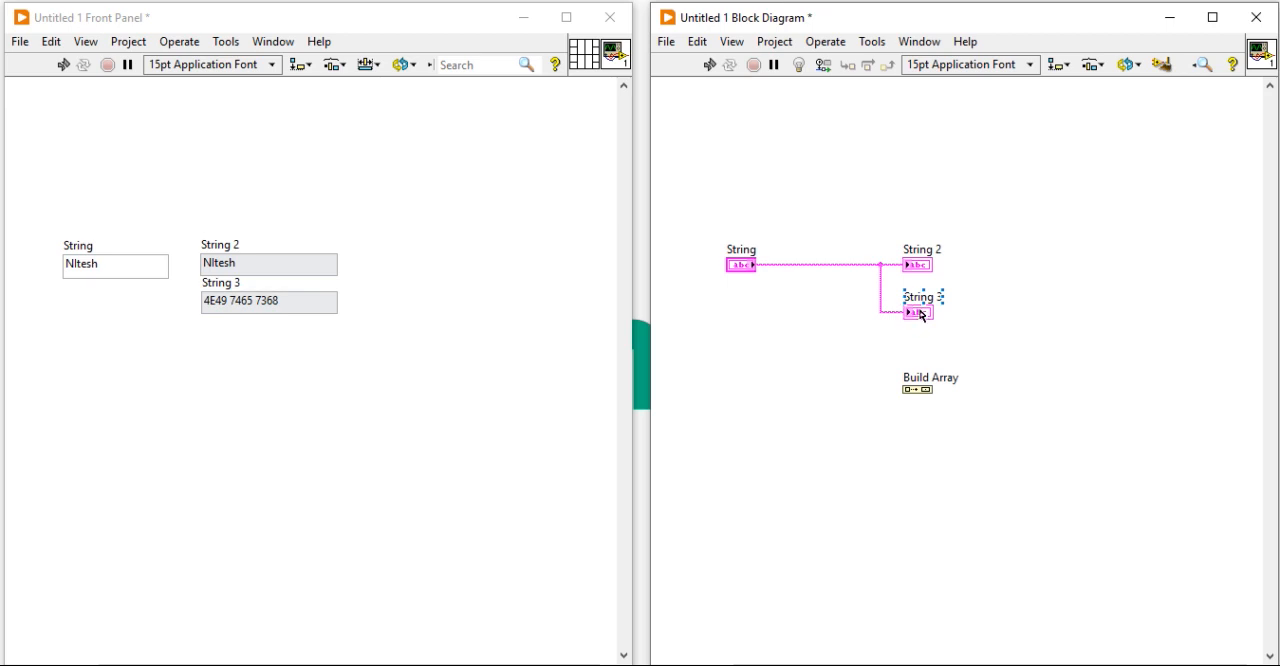
# Step: Create a String 3 local variable and move it lower on the diagram
pyautogui.rightClick(915, 312)
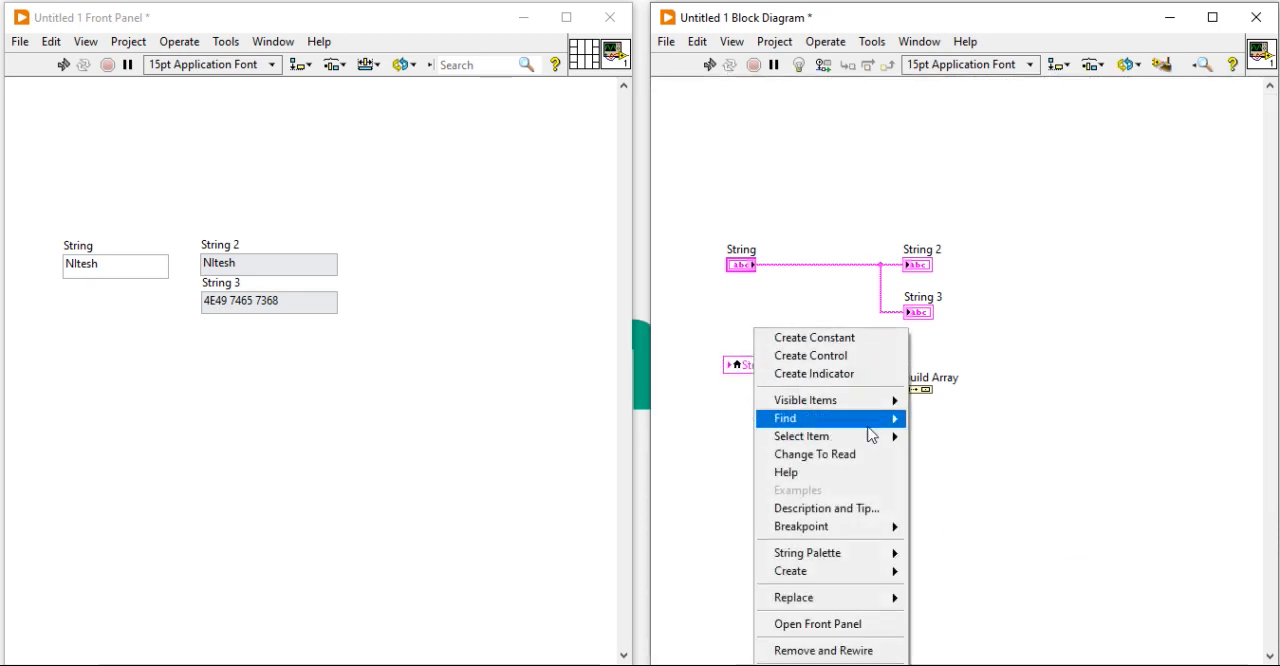
pyautogui.moveTo(888, 438)
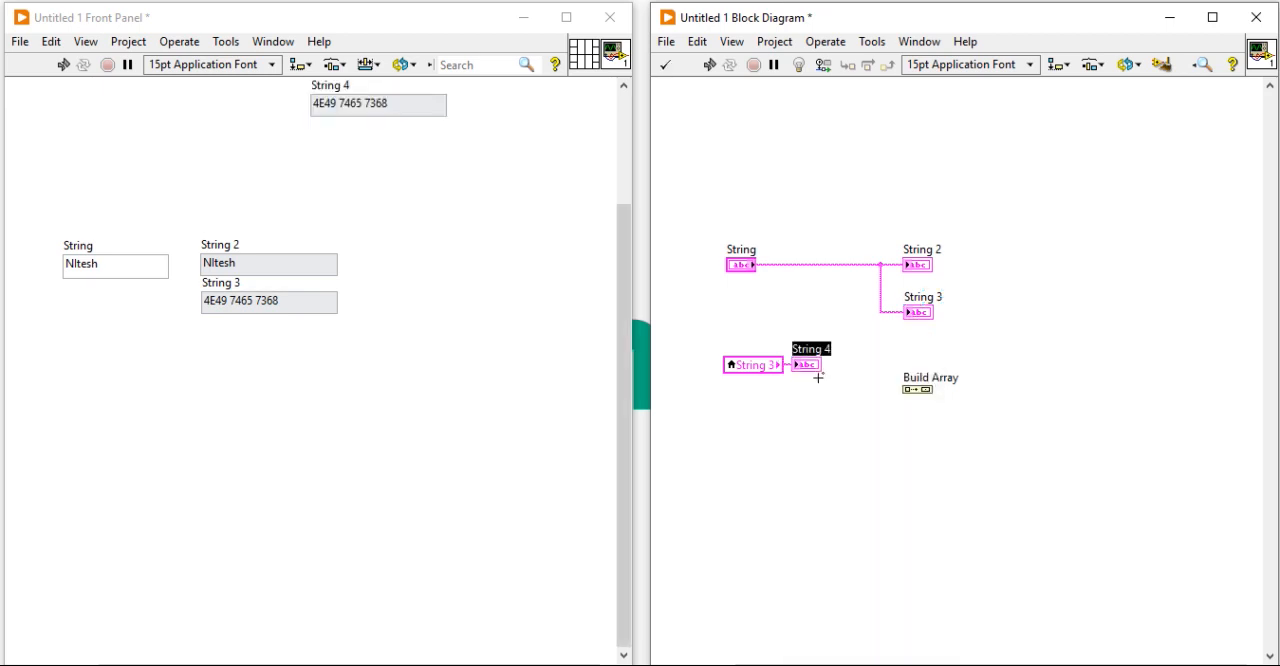
pyautogui.moveTo(952, 401)
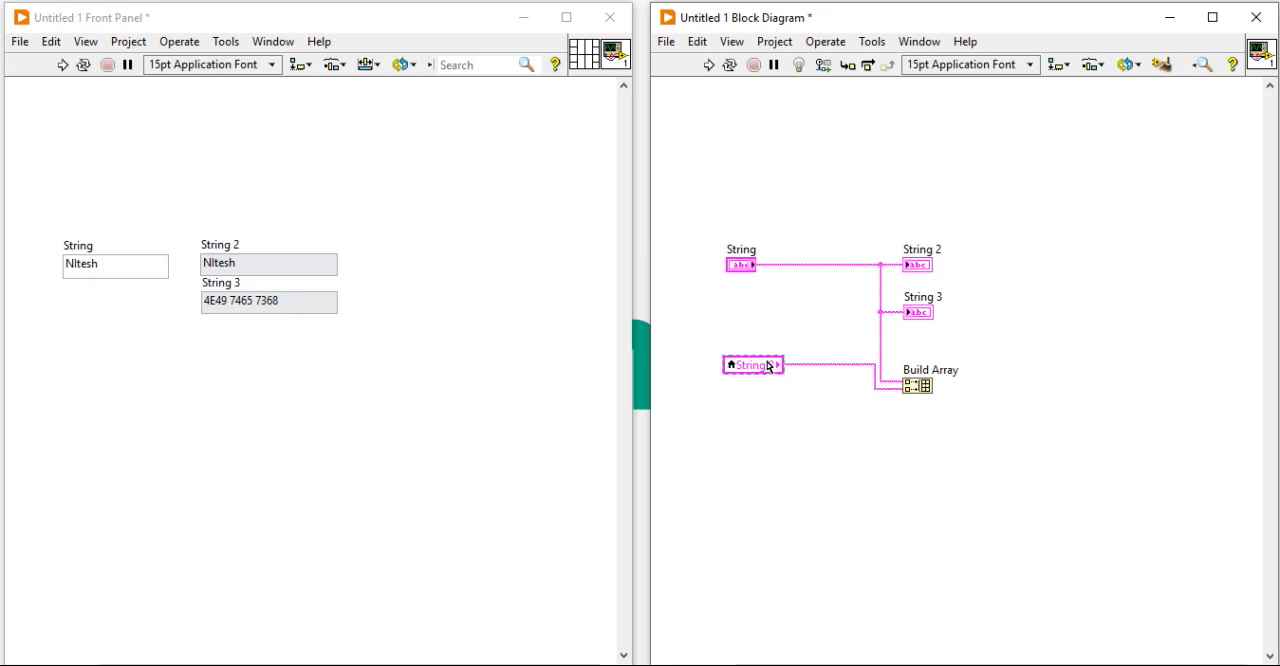
pyautogui.moveTo(753, 365); pyautogui.dragTo(758, 388)
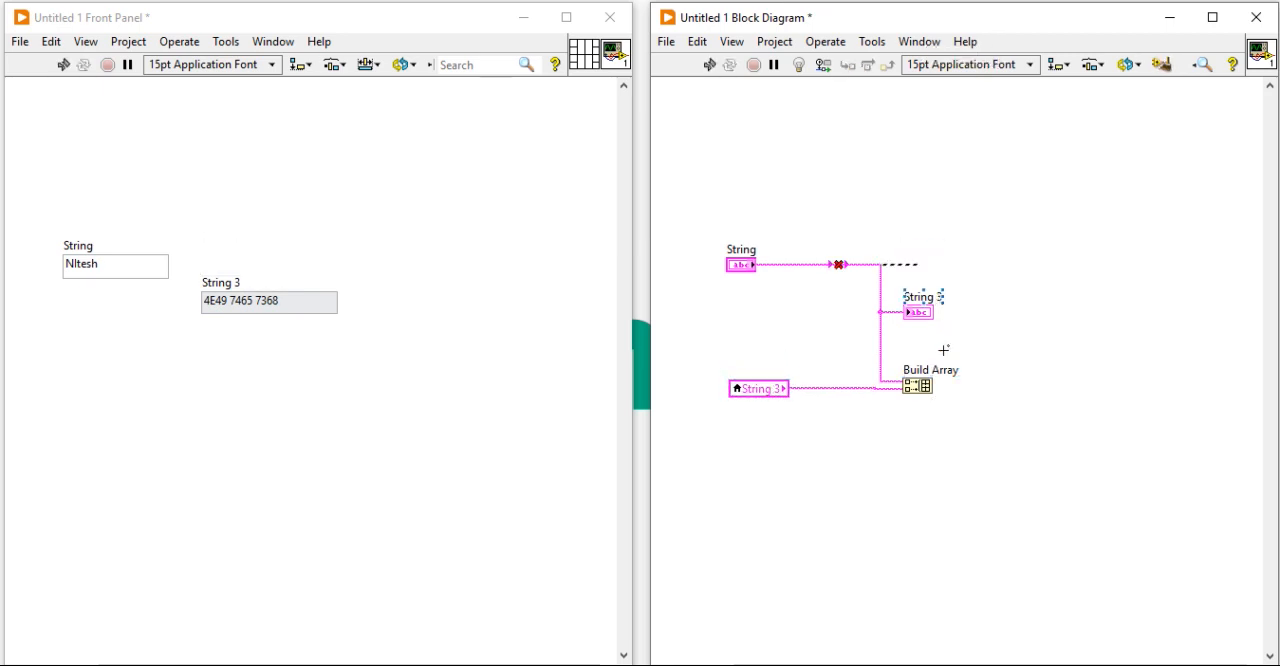
# Step: Create the appended array indicator showing two elements, aligning String 3 beside String
pyautogui.rightClick(915, 385)
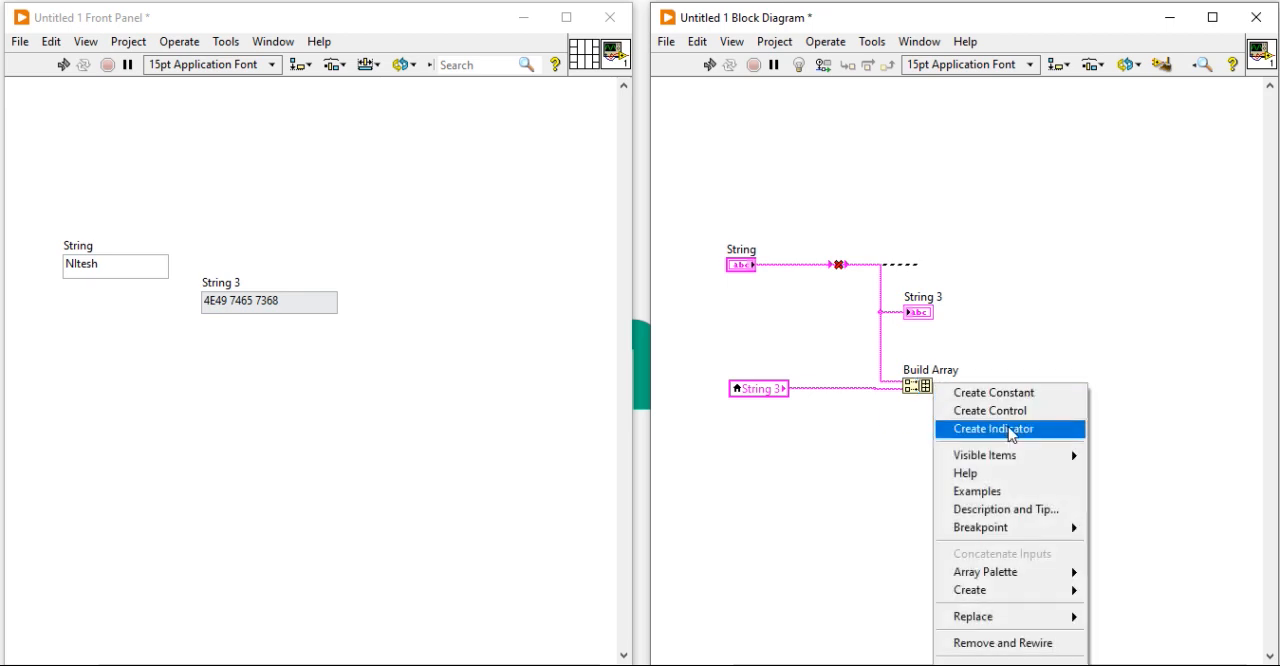
pyautogui.click(993, 428)
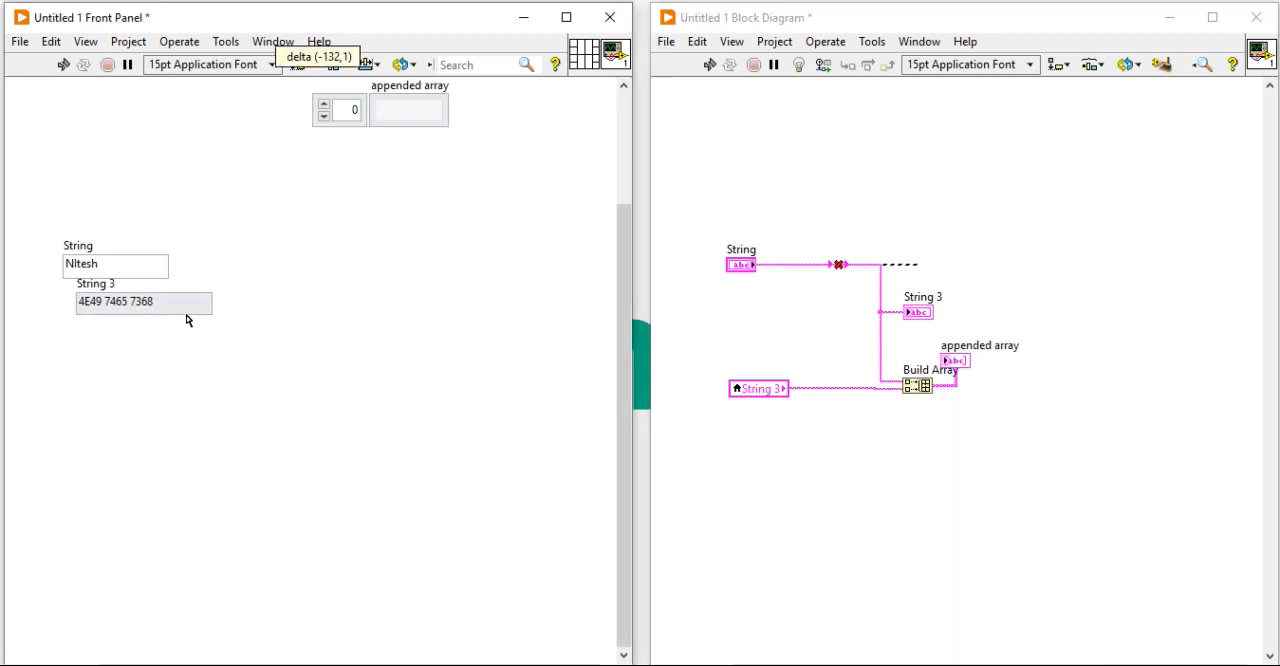
pyautogui.moveTo(143, 301); pyautogui.dragTo(241, 266)
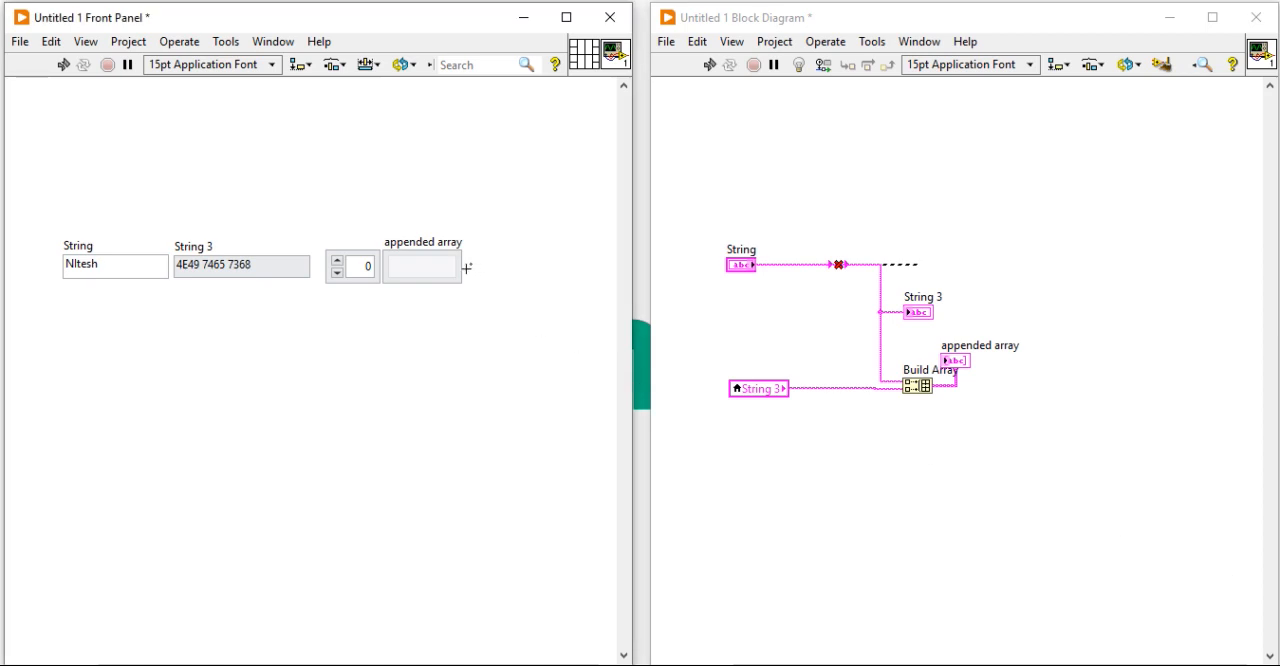
pyautogui.moveTo(421, 282); pyautogui.dragTo(421, 330)
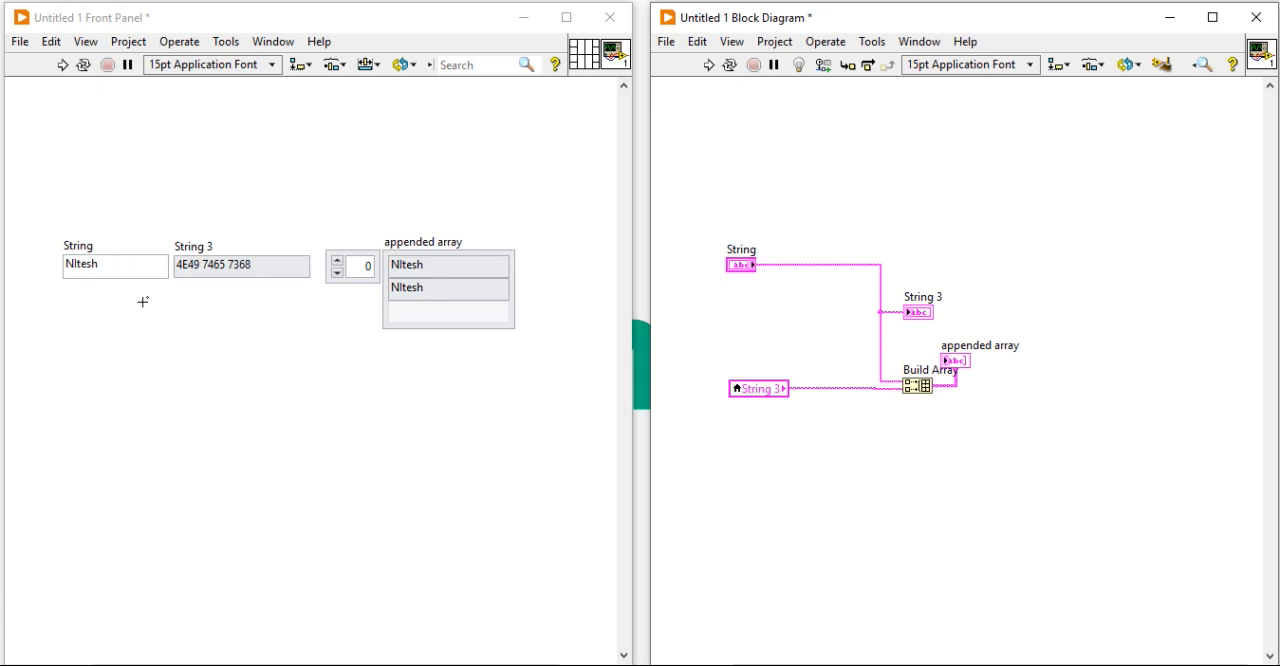
pyautogui.moveTo(966, 438)
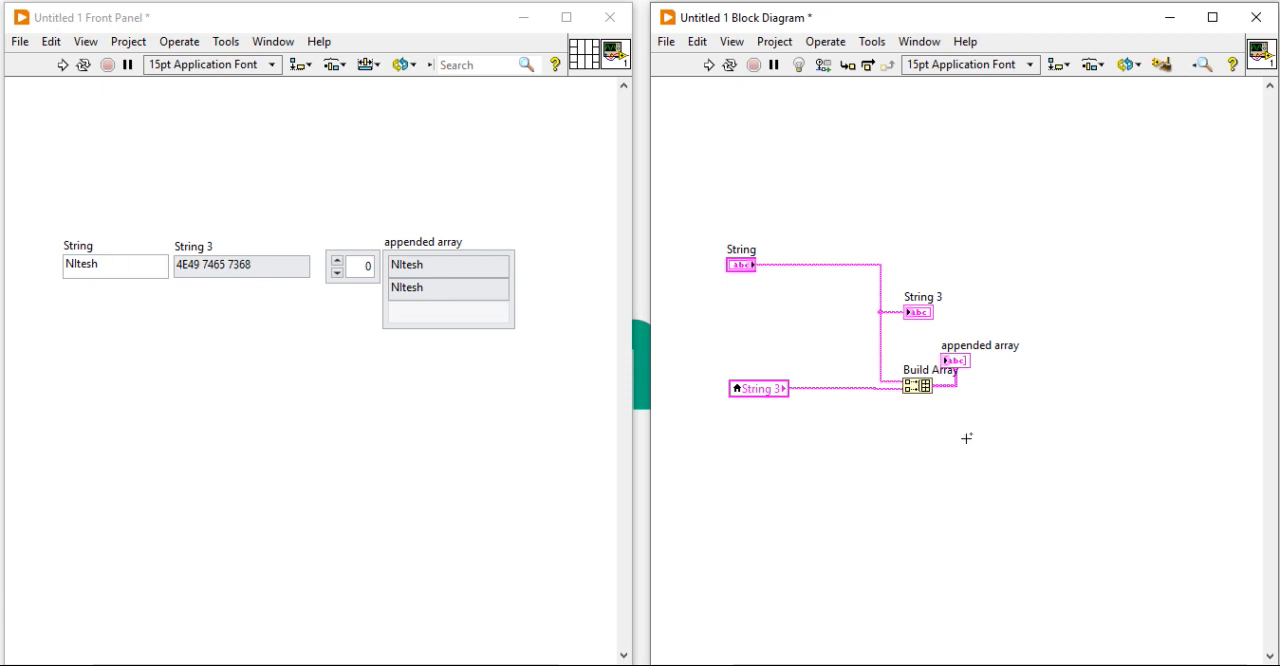
pyautogui.moveTo(955, 360); pyautogui.dragTo(1035, 390)
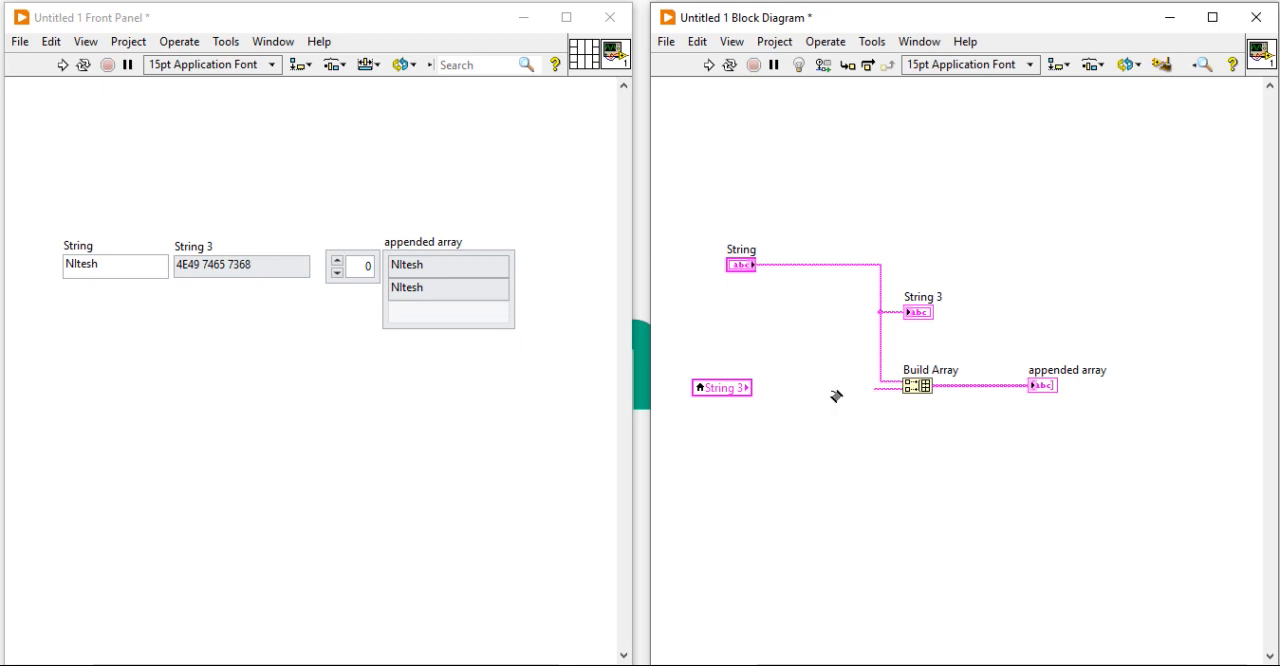
pyautogui.click(997, 160)
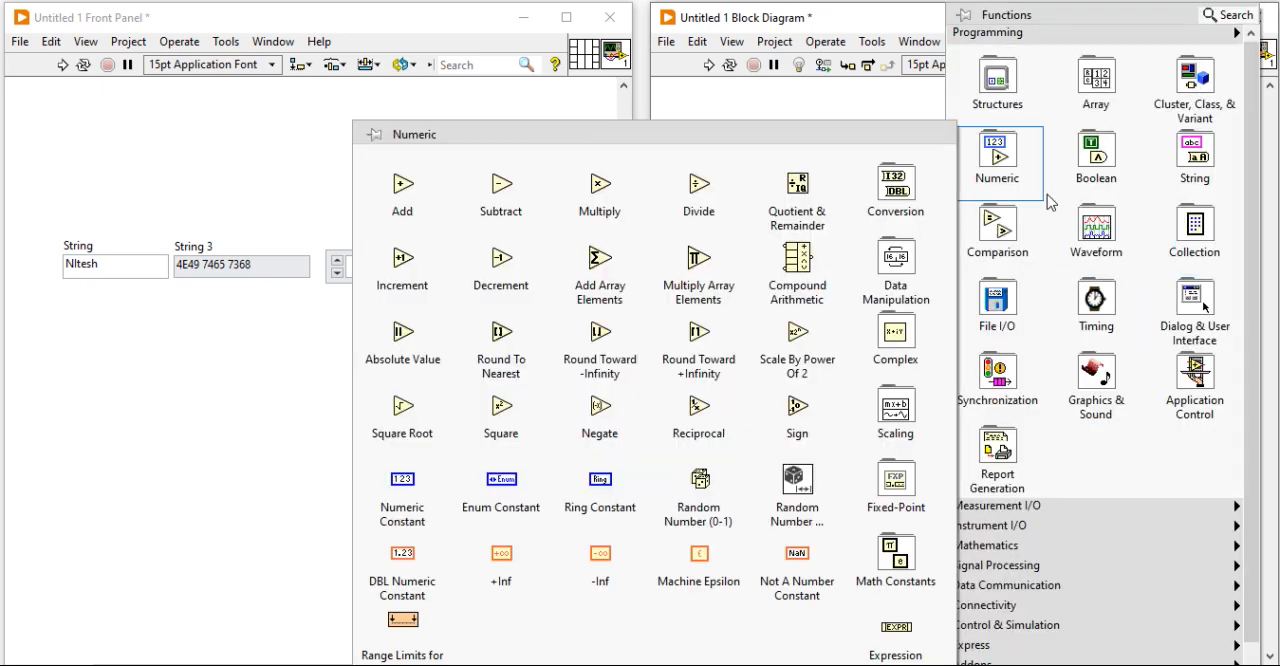
pyautogui.moveTo(895, 270)
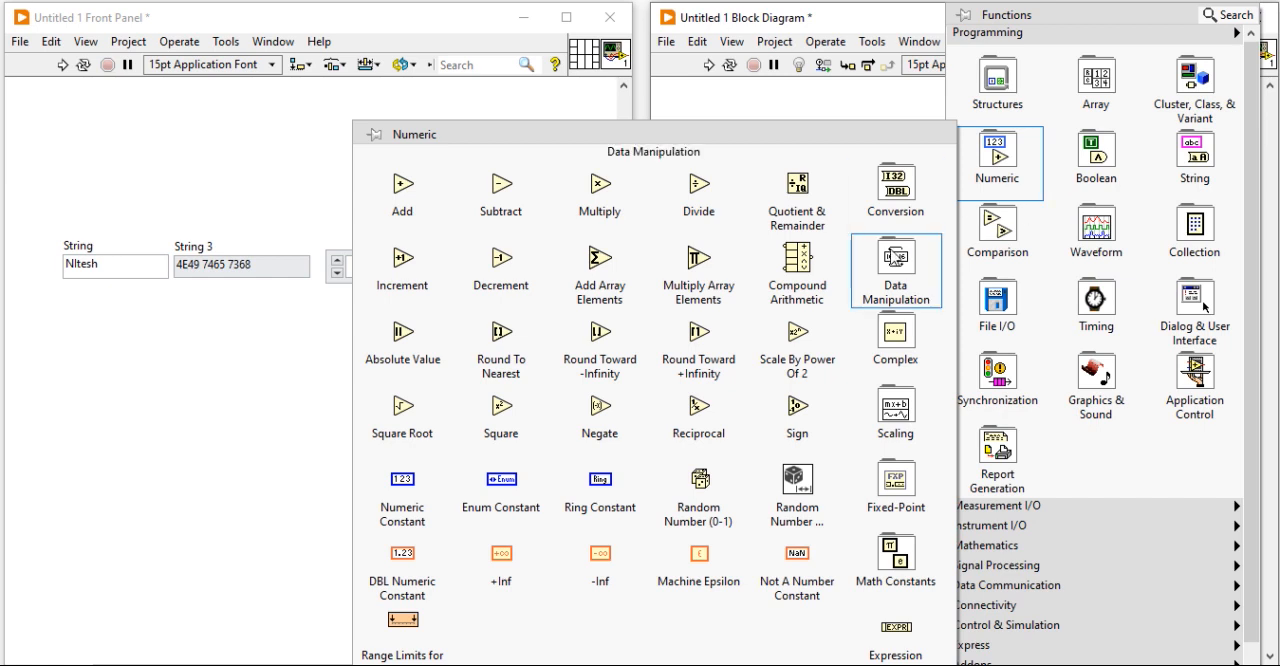
# Step: Place a labelled Type Cast node fed by the String 3 local variable
pyautogui.click(895, 270)
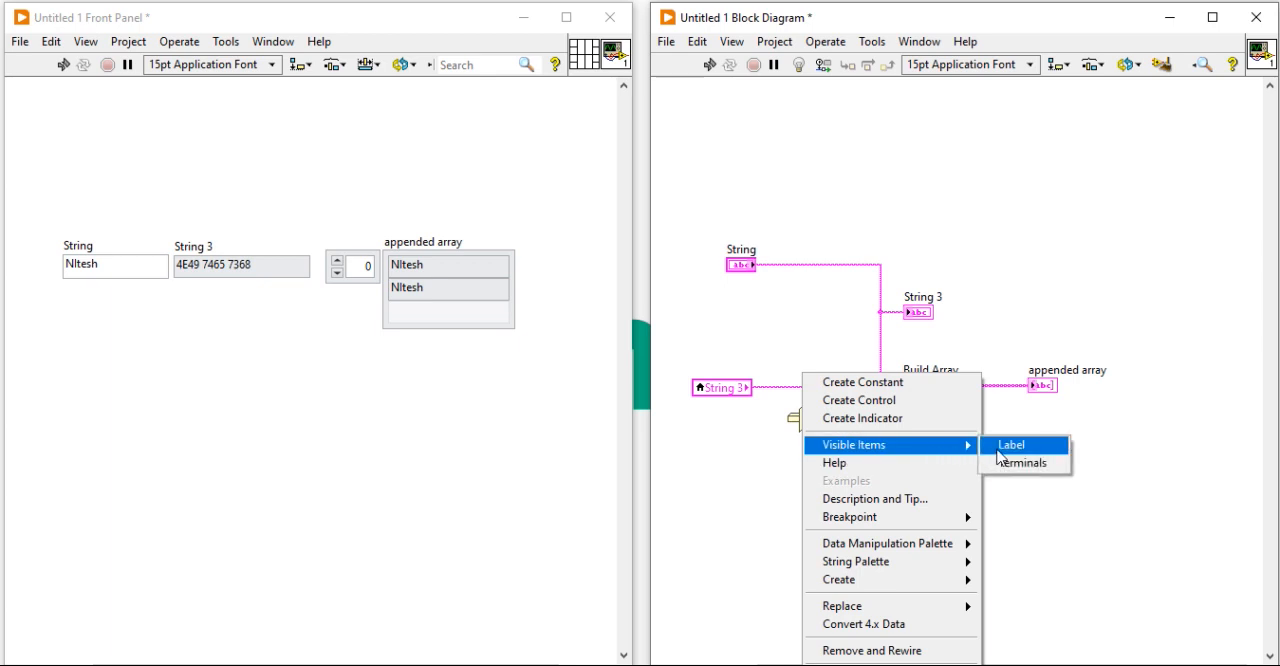
pyautogui.click(1011, 444)
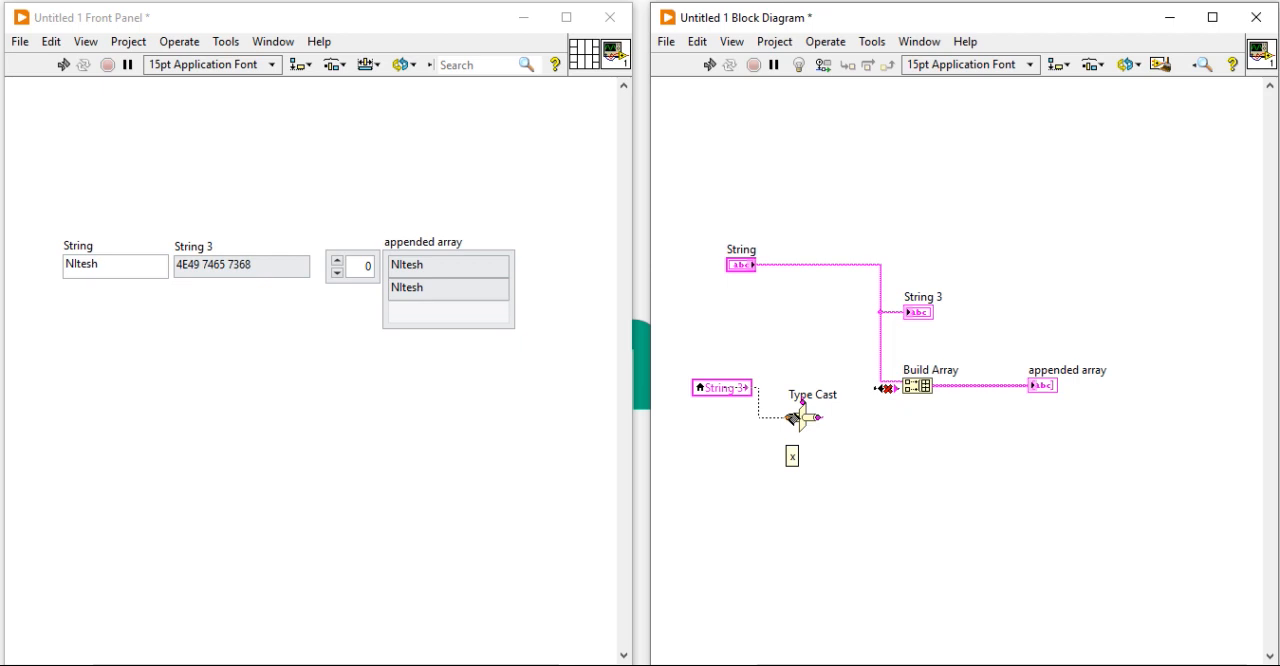
pyautogui.moveTo(690, 360); pyautogui.dragTo(815, 455)
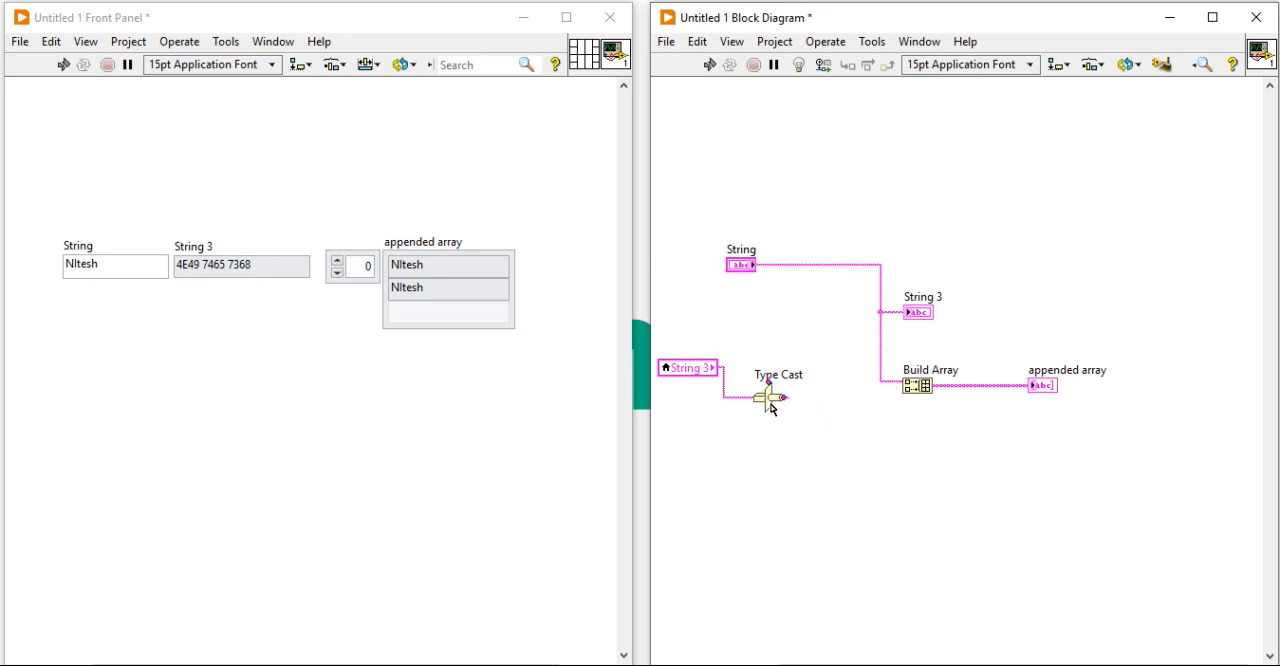
pyautogui.moveTo(772, 400); pyautogui.dragTo(780, 367)
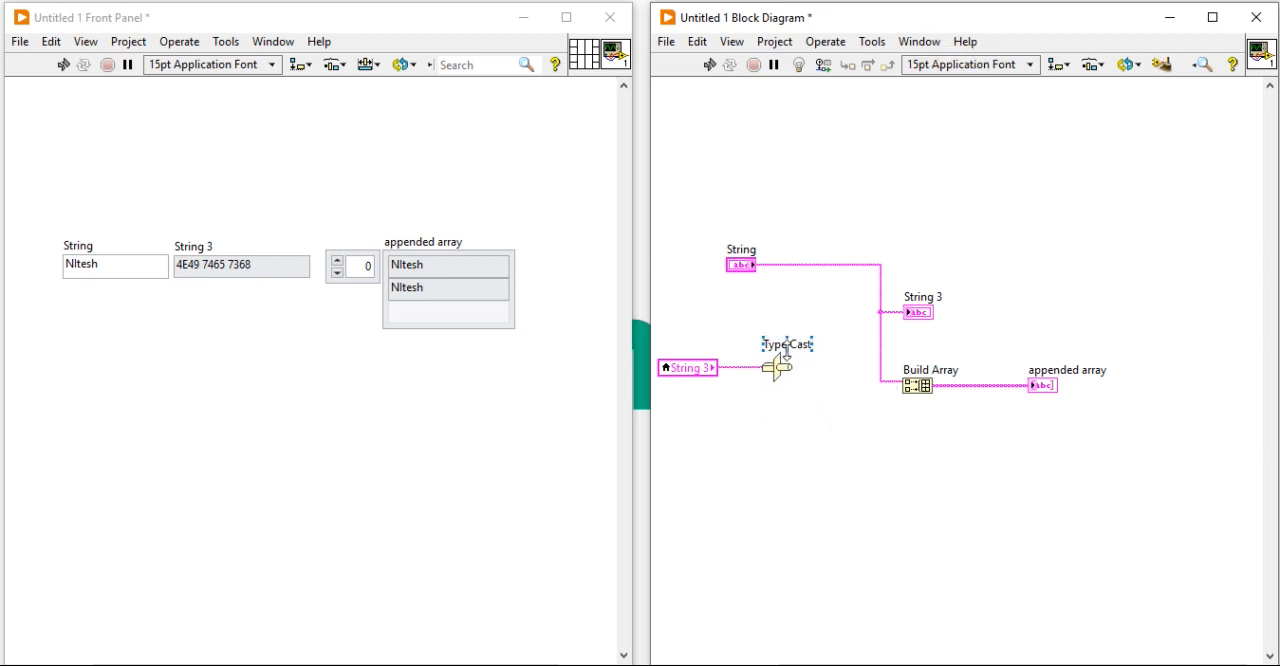
pyautogui.moveTo(785, 362); pyautogui.dragTo(778, 378)
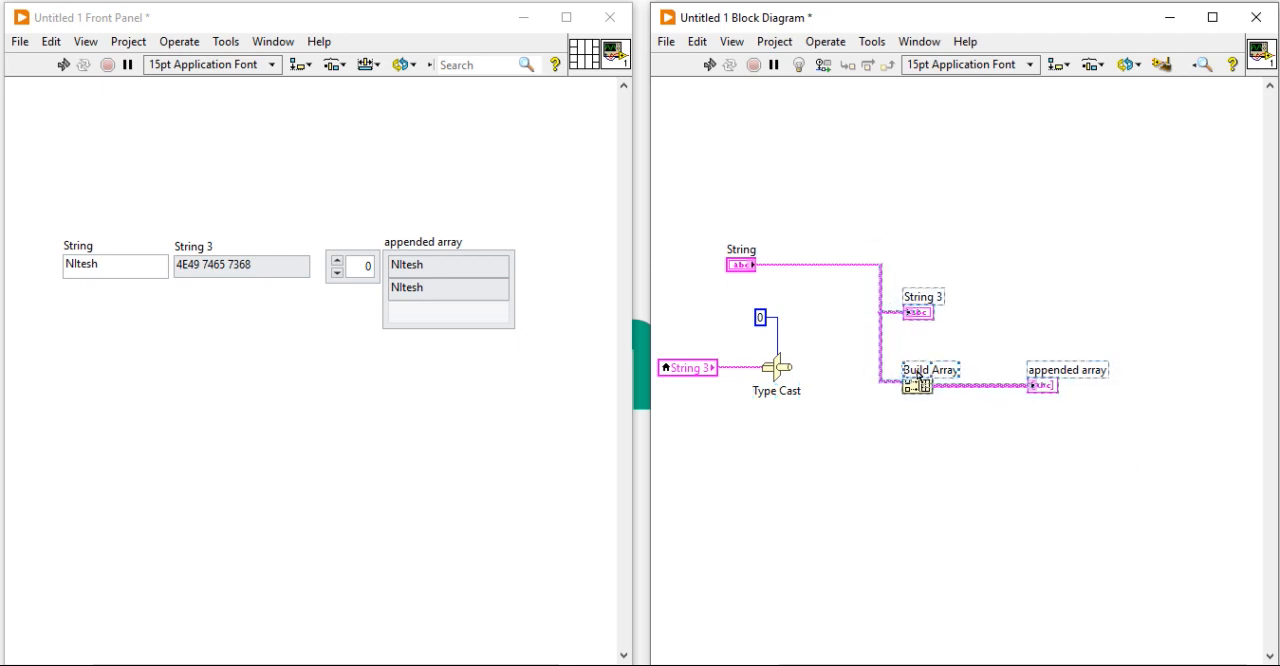
# Step: Shift the right-side nodes and add Number To Hexadecimal String after Type Cast
pyautogui.moveTo(917, 383); pyautogui.dragTo(985, 363)
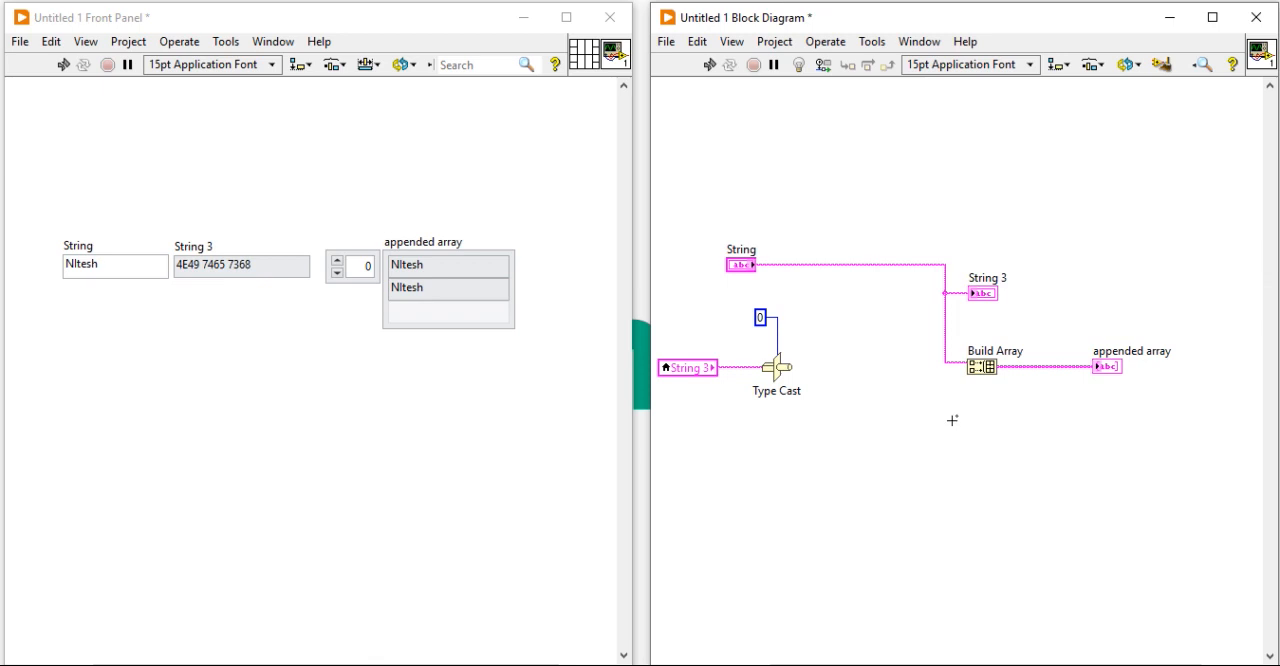
pyautogui.rightClick(952, 420)
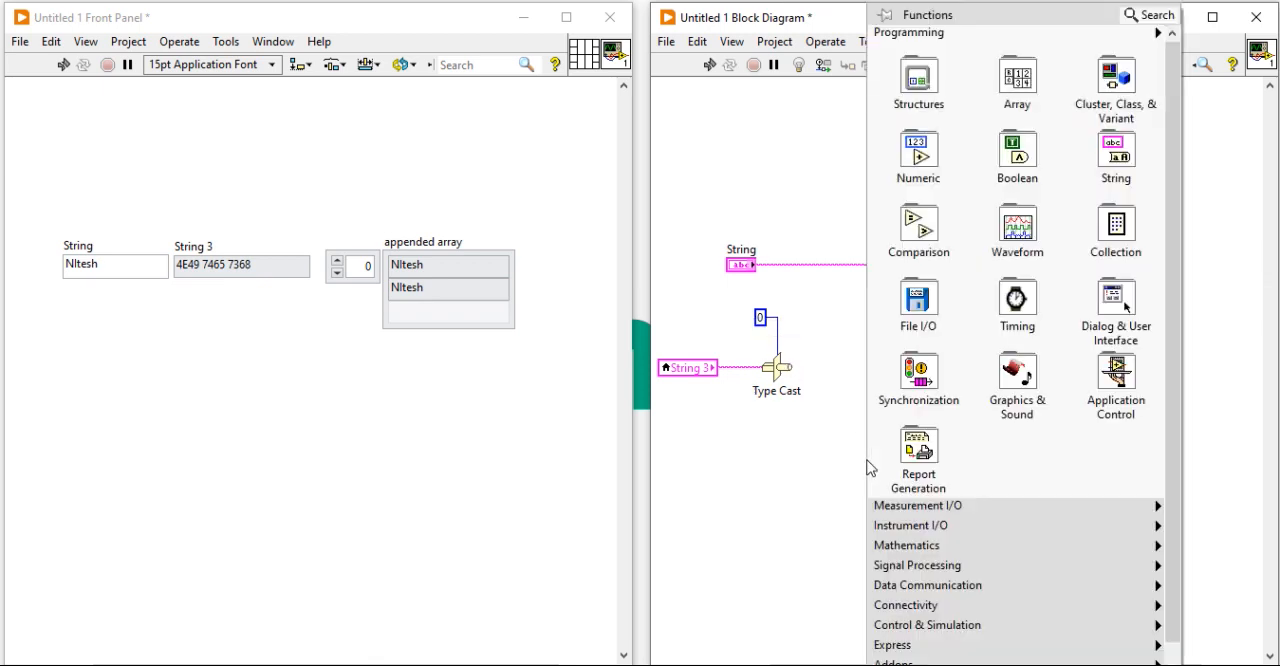
pyautogui.click(1115, 155)
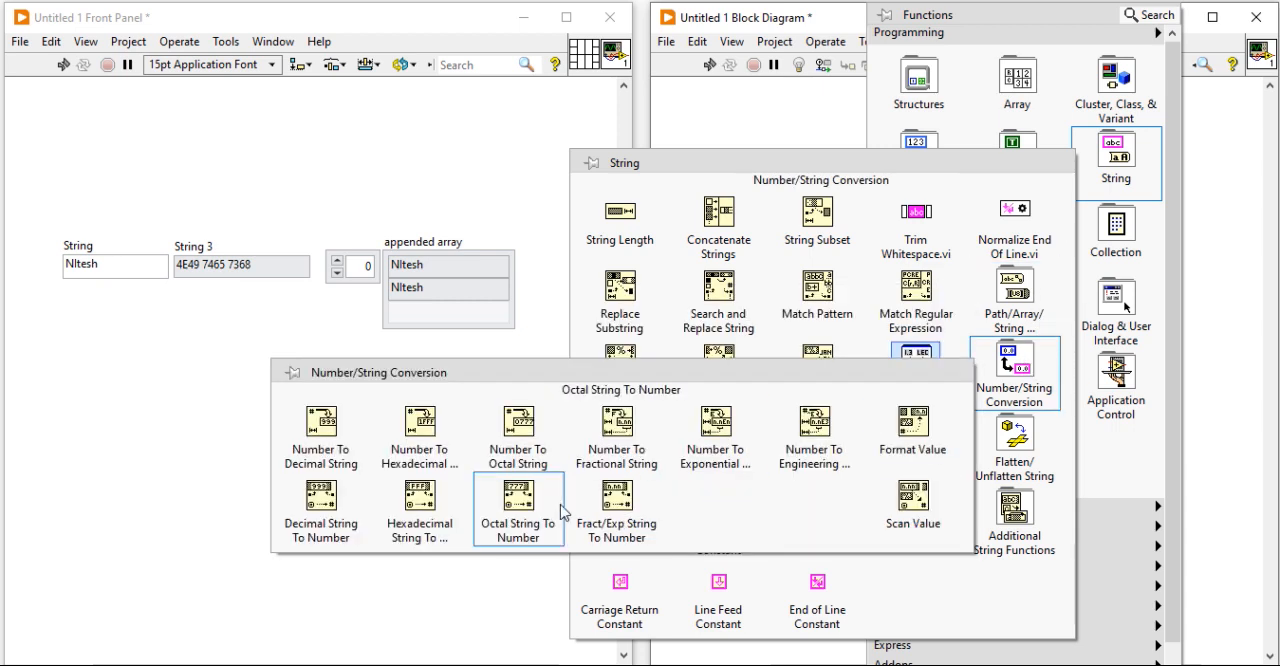
pyautogui.moveTo(419, 420)
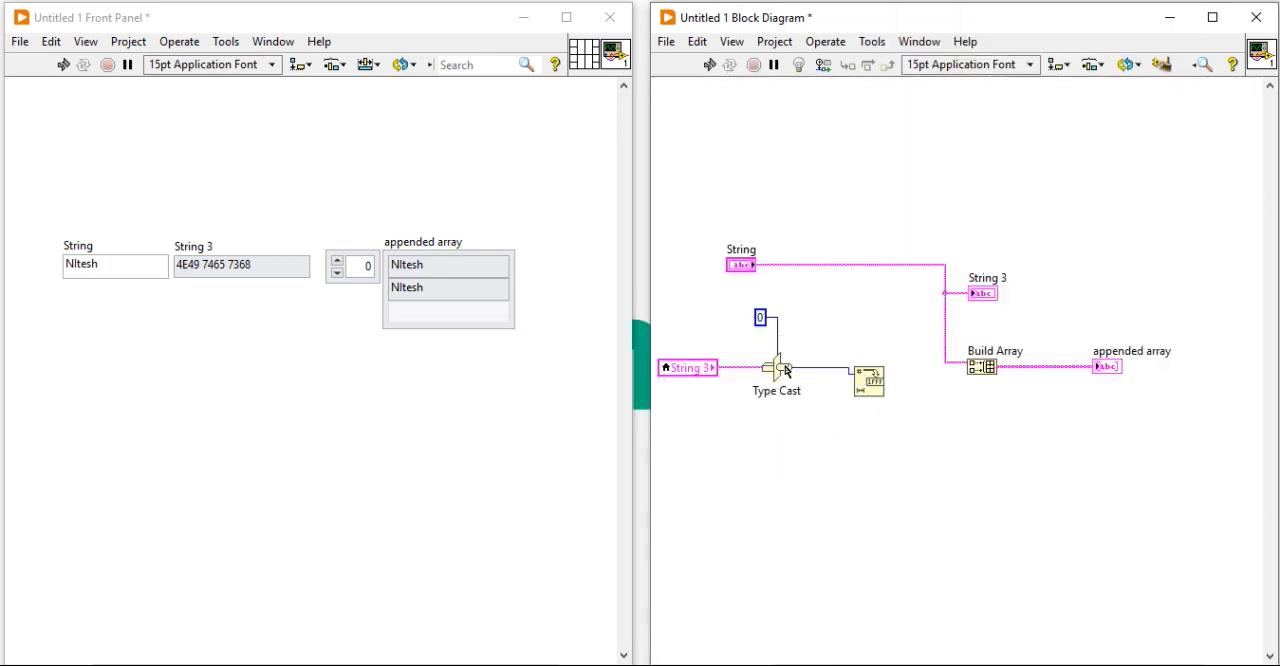
pyautogui.rightClick(871, 380)
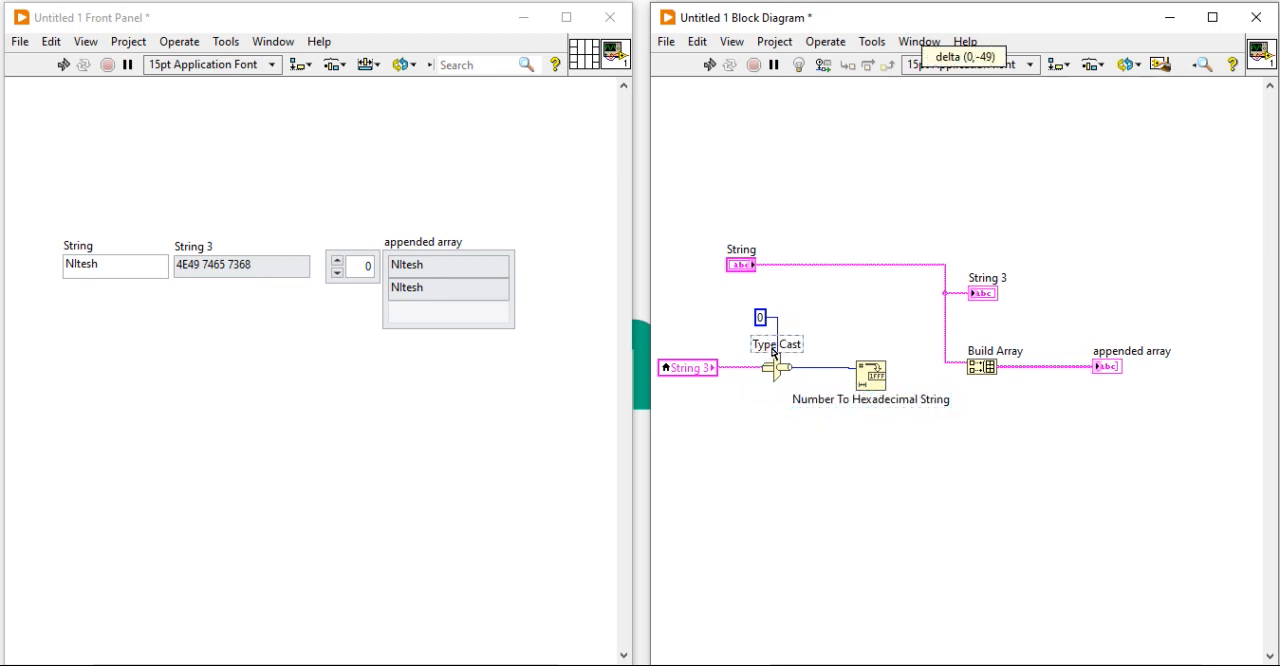
pyautogui.moveTo(880, 378)
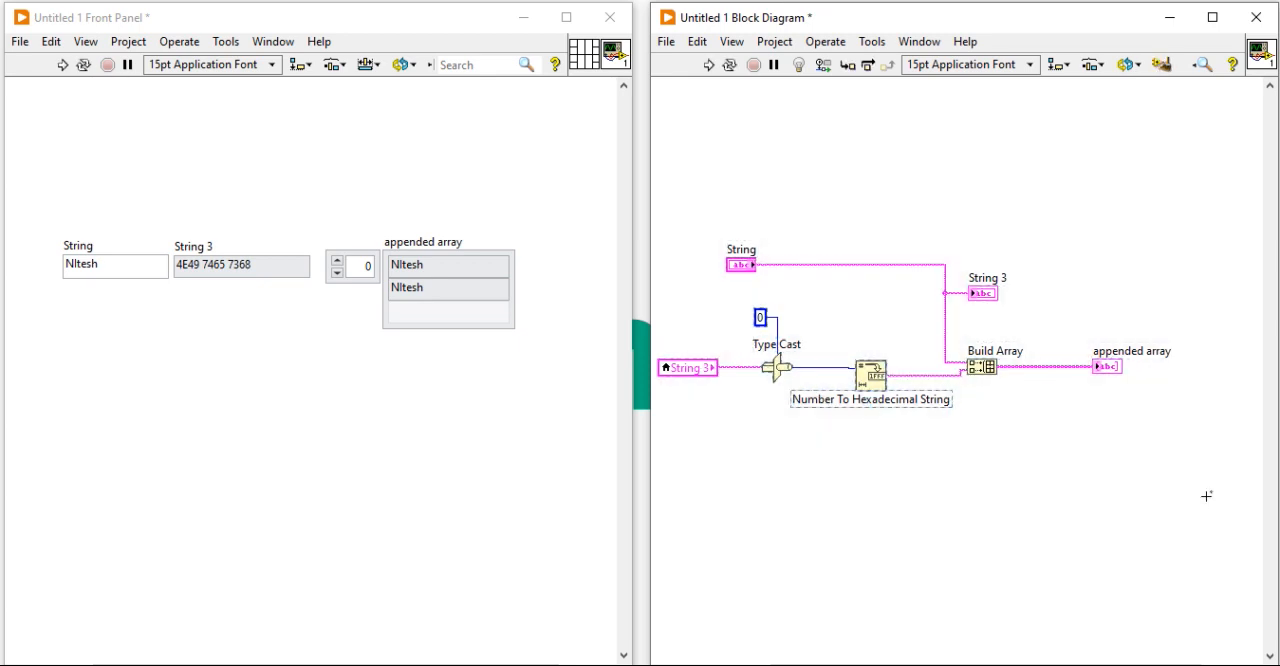
pyautogui.moveTo(1007, 577)
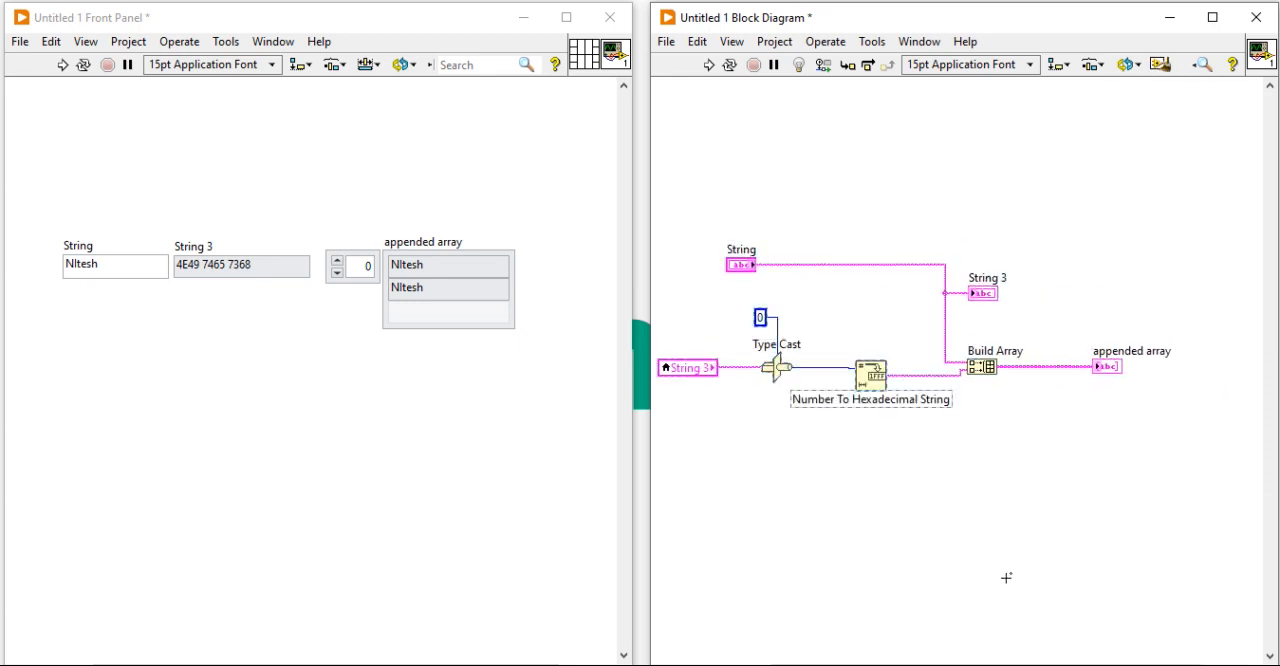
pyautogui.moveTo(603, 232)
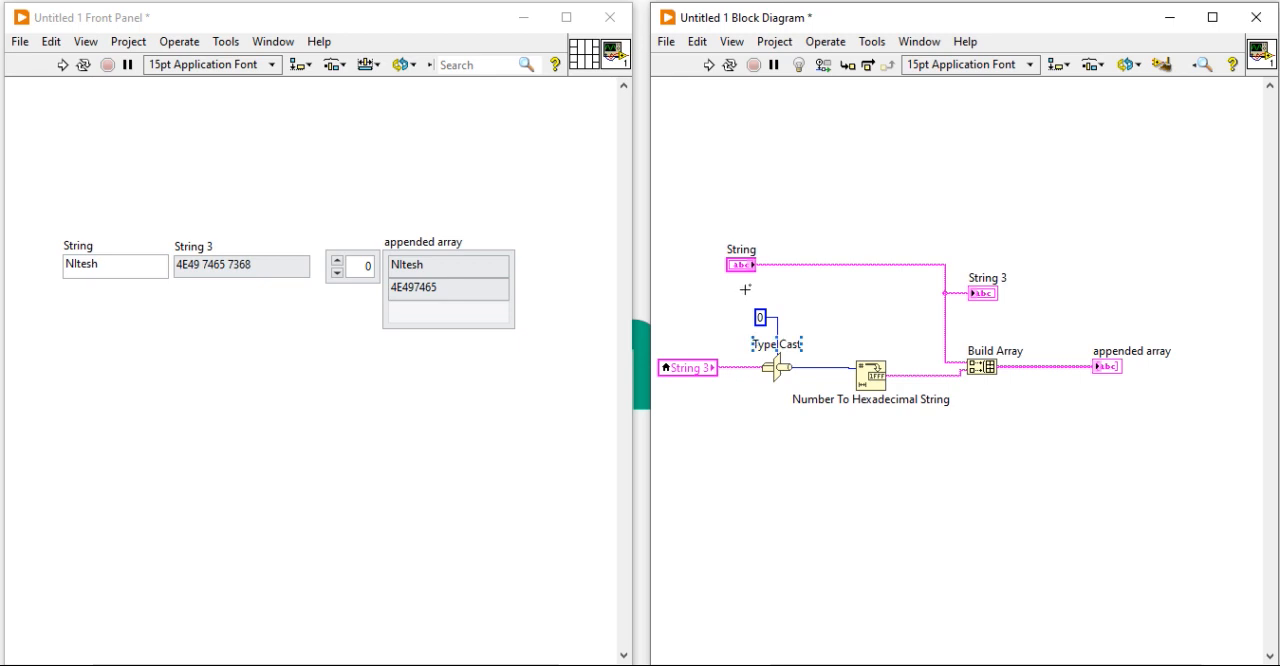
# Step: Change the Type Cast constant's representation to I64 (Quad)
pyautogui.rightClick(758, 318)
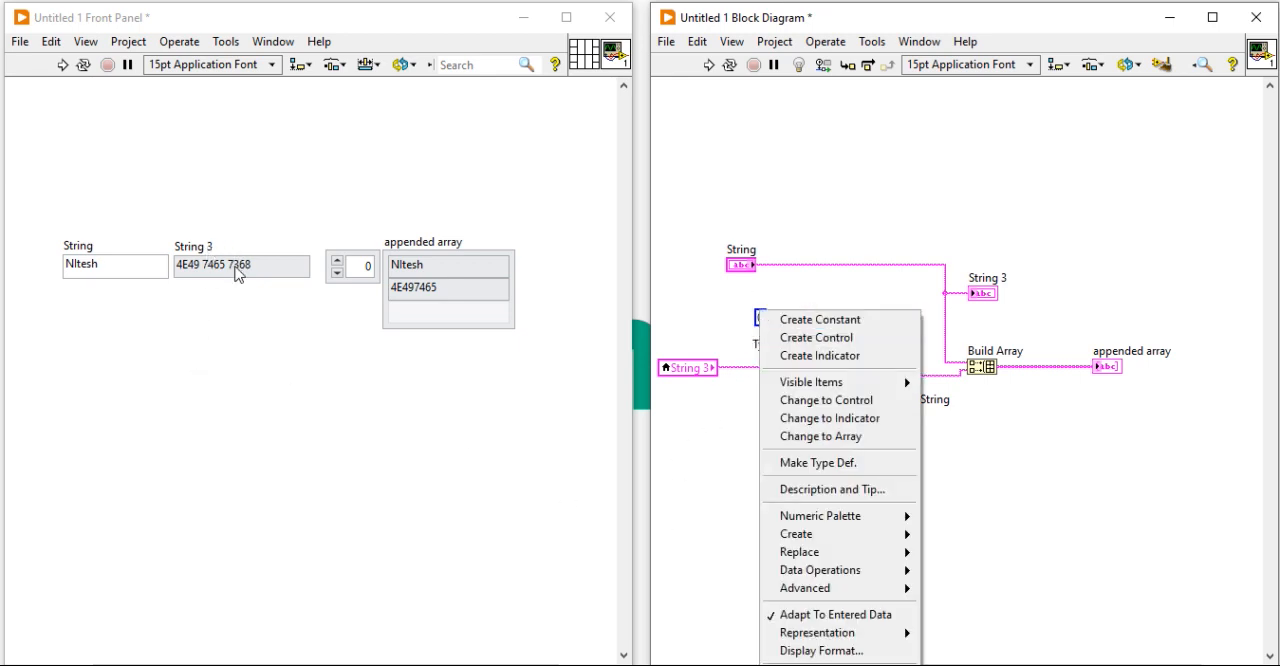
pyautogui.click(820, 319)
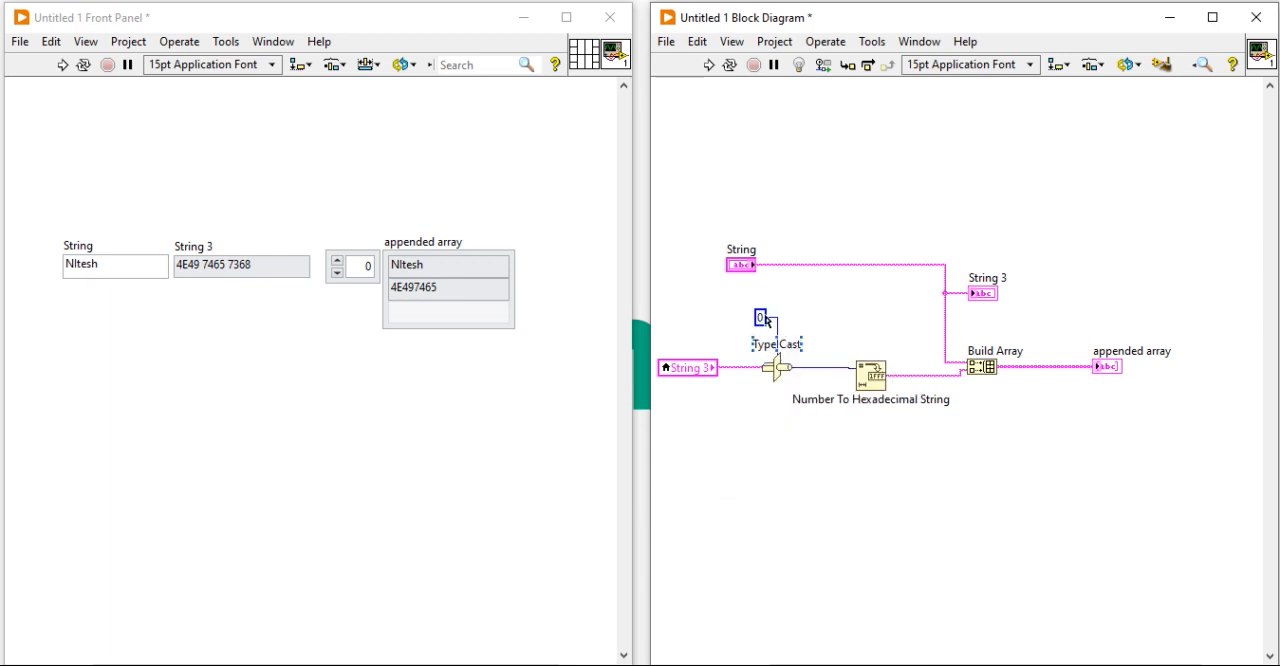
pyautogui.rightClick(762, 318)
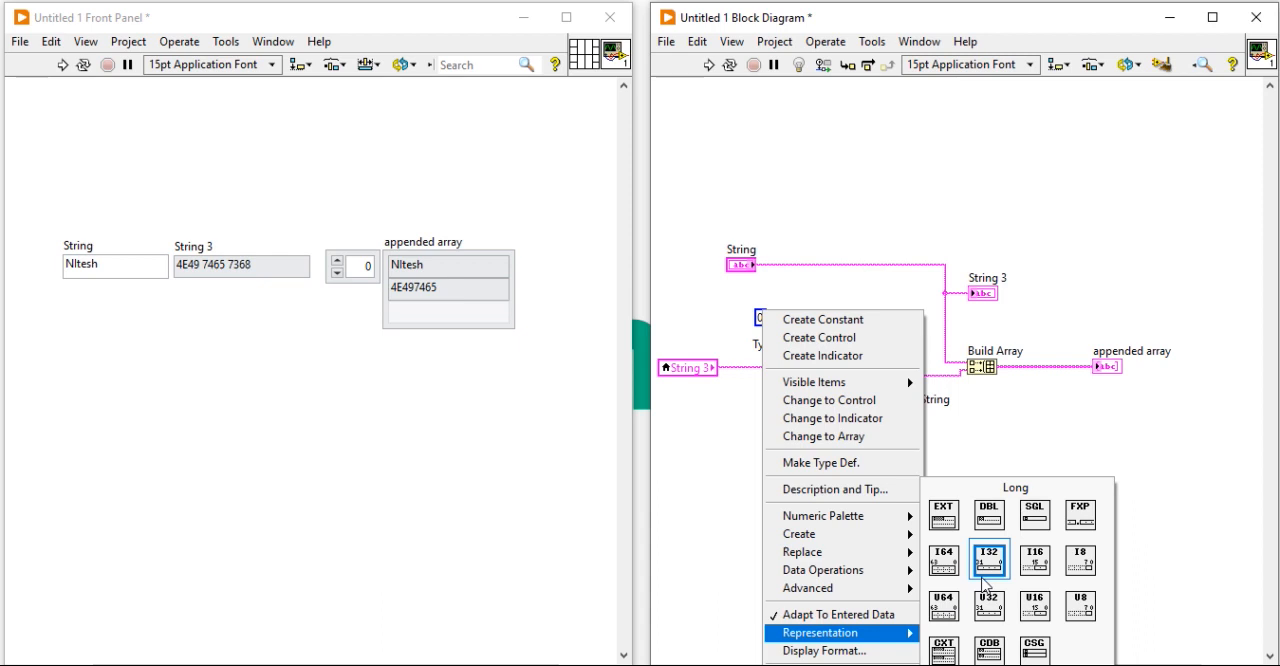
pyautogui.moveTo(942, 557)
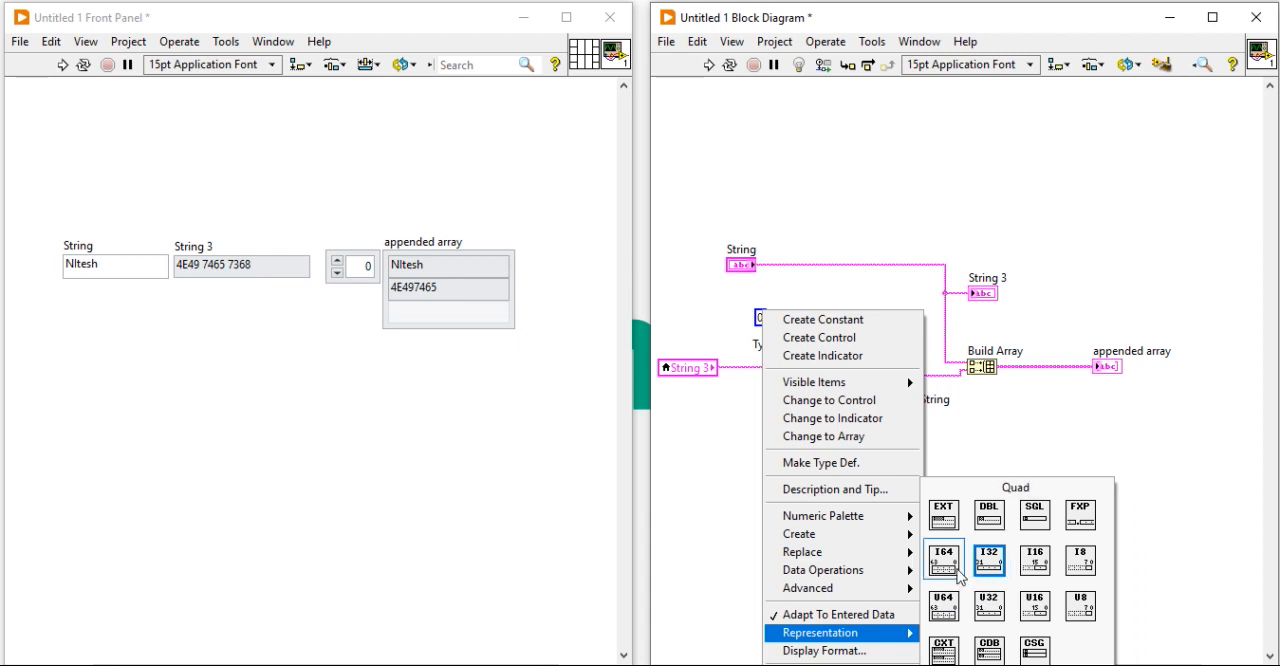
pyautogui.click(988, 559)
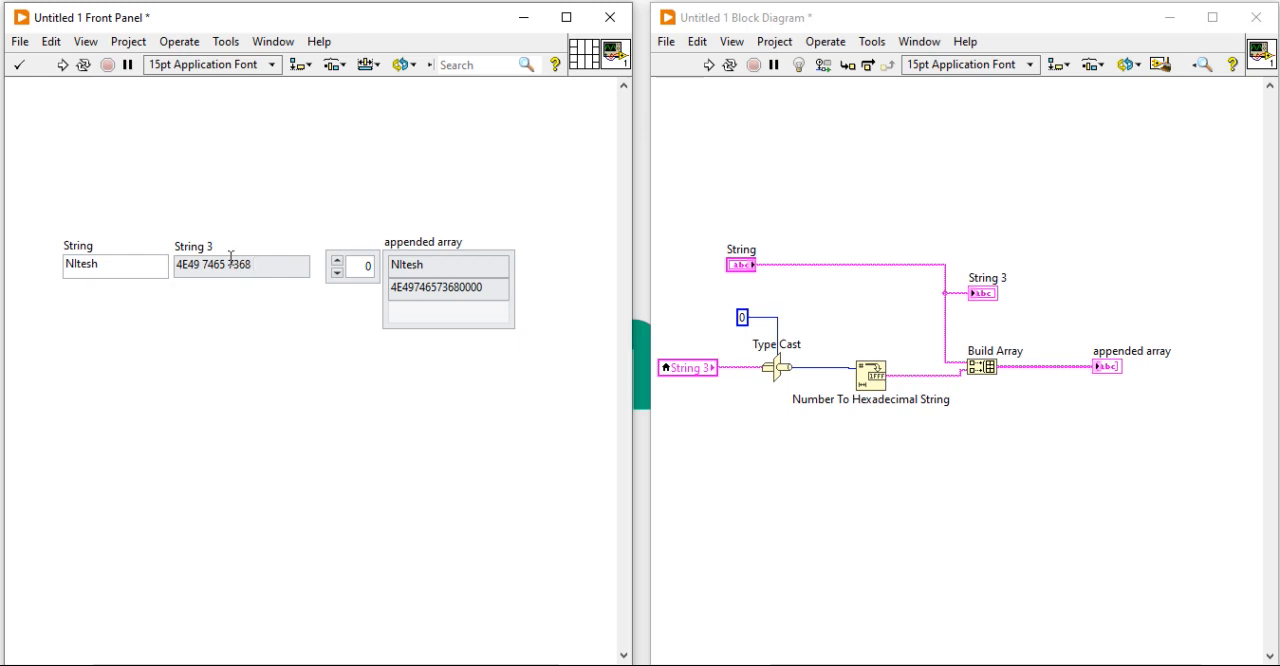
# Step: Append 'pradhan' to the input string and widen the appended array
pyautogui.doubleClick(242, 264)
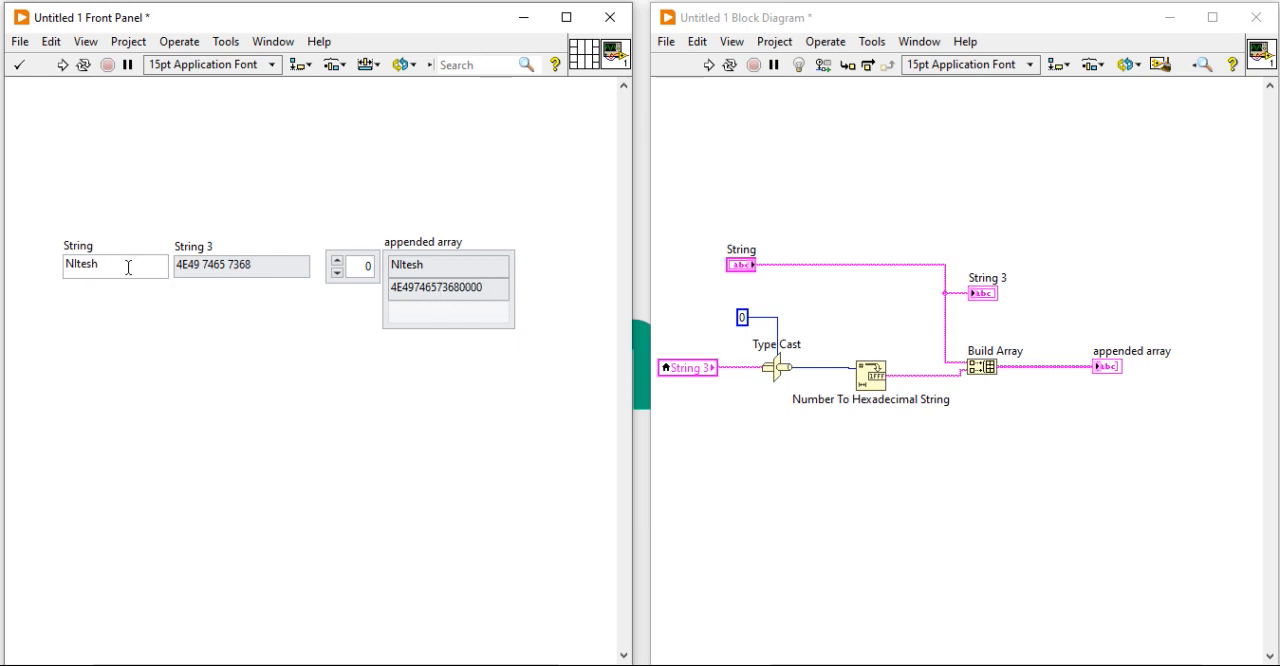
pyautogui.write('pradhan')
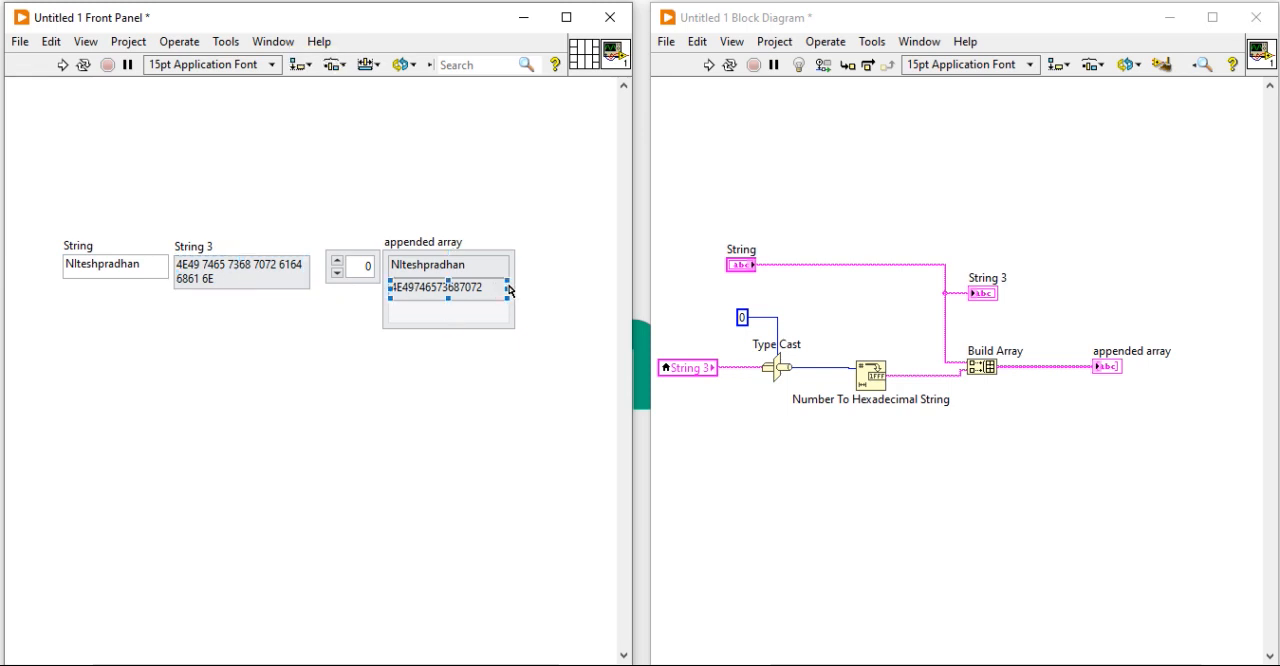
pyautogui.moveTo(510, 289); pyautogui.dragTo(560, 294)
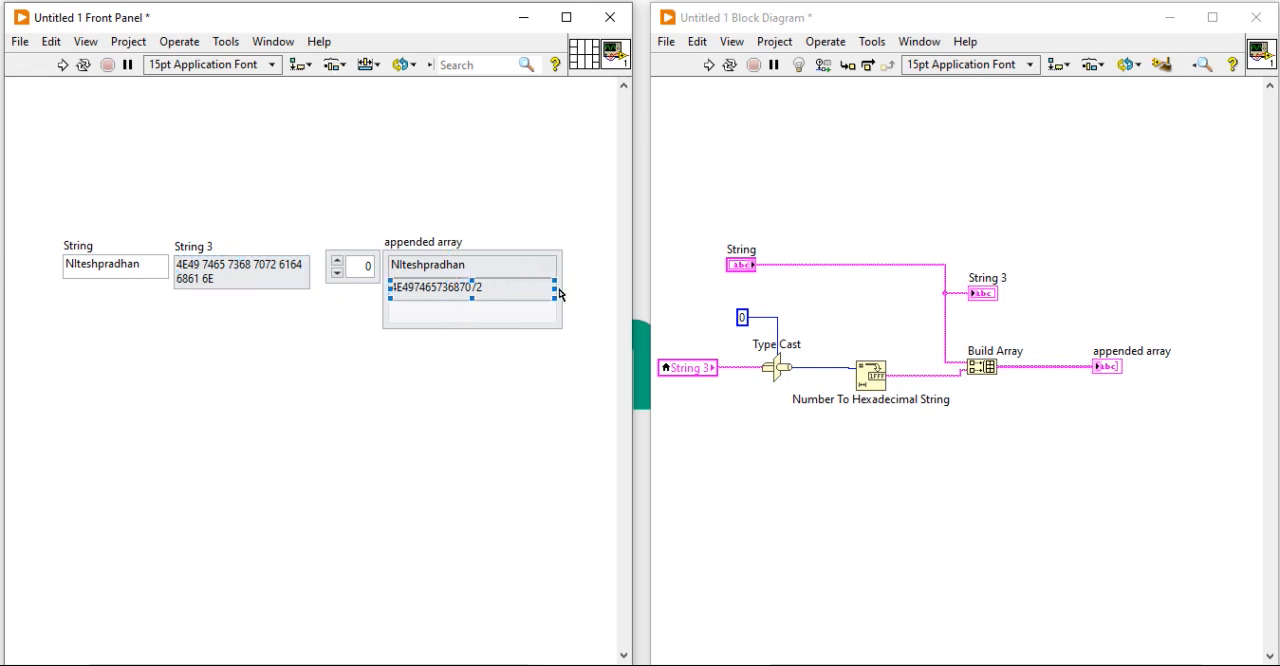
# Step: Set the type-cast constant's representation to 64-bit integer
pyautogui.rightClick(742, 318)
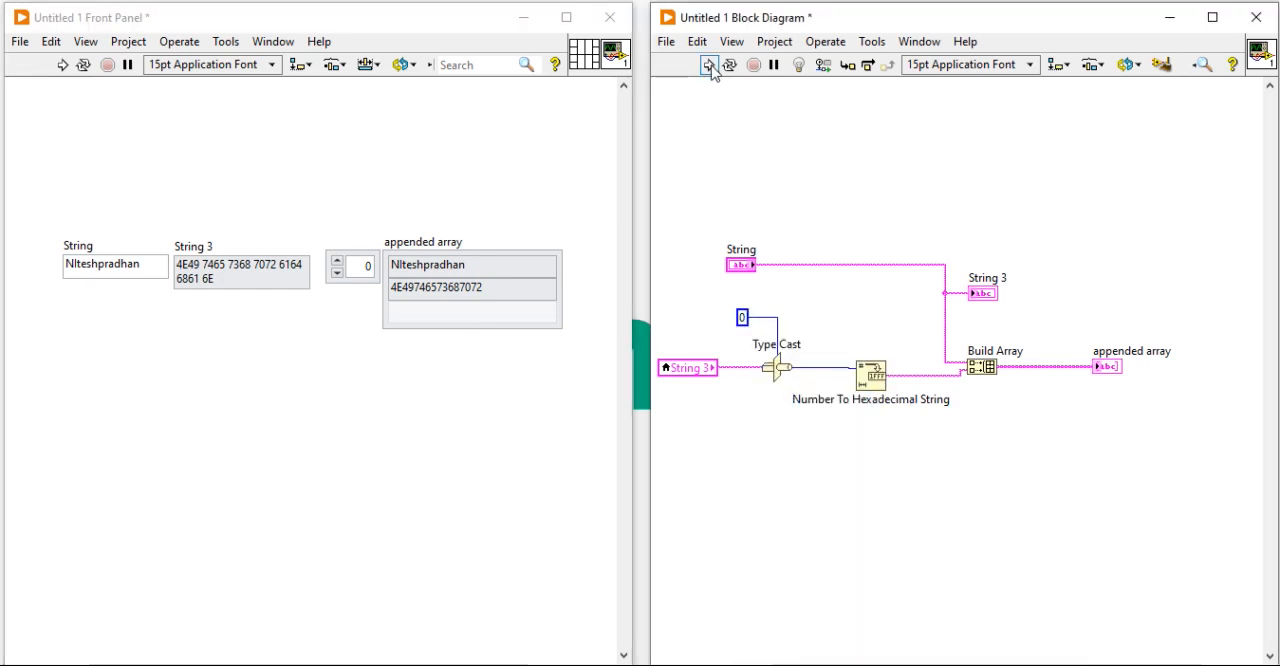
pyautogui.rightClick(741, 317)
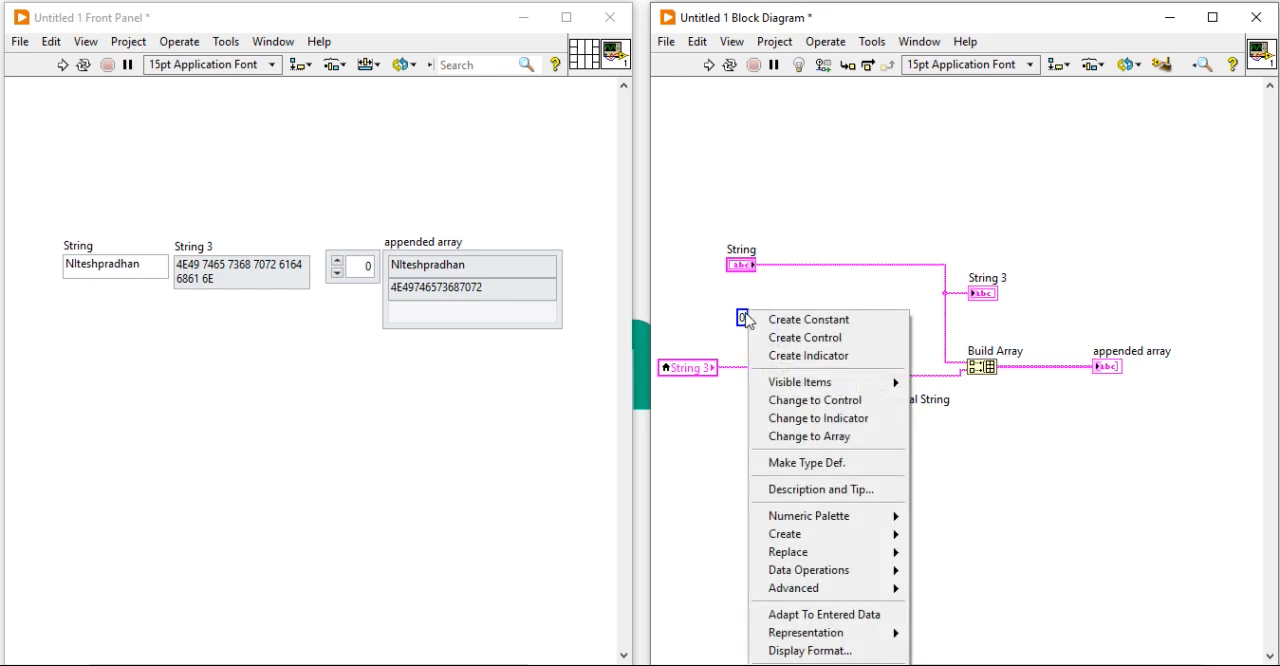
pyautogui.moveTo(805, 632)
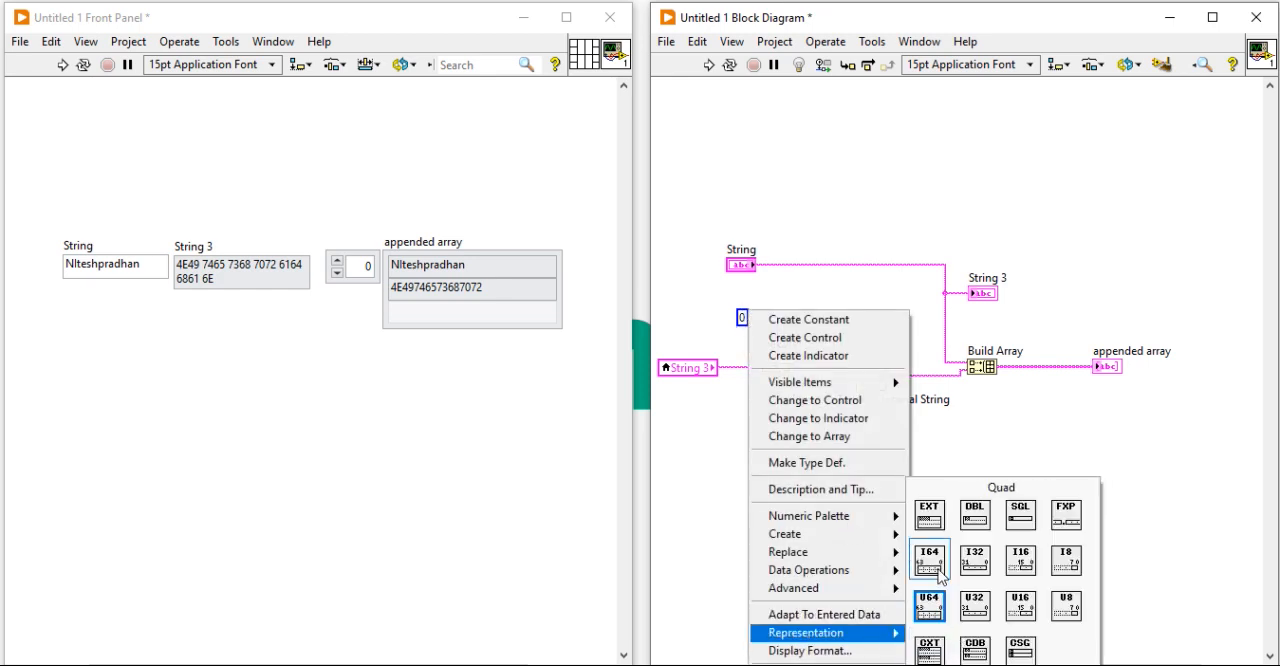
pyautogui.click(928, 560)
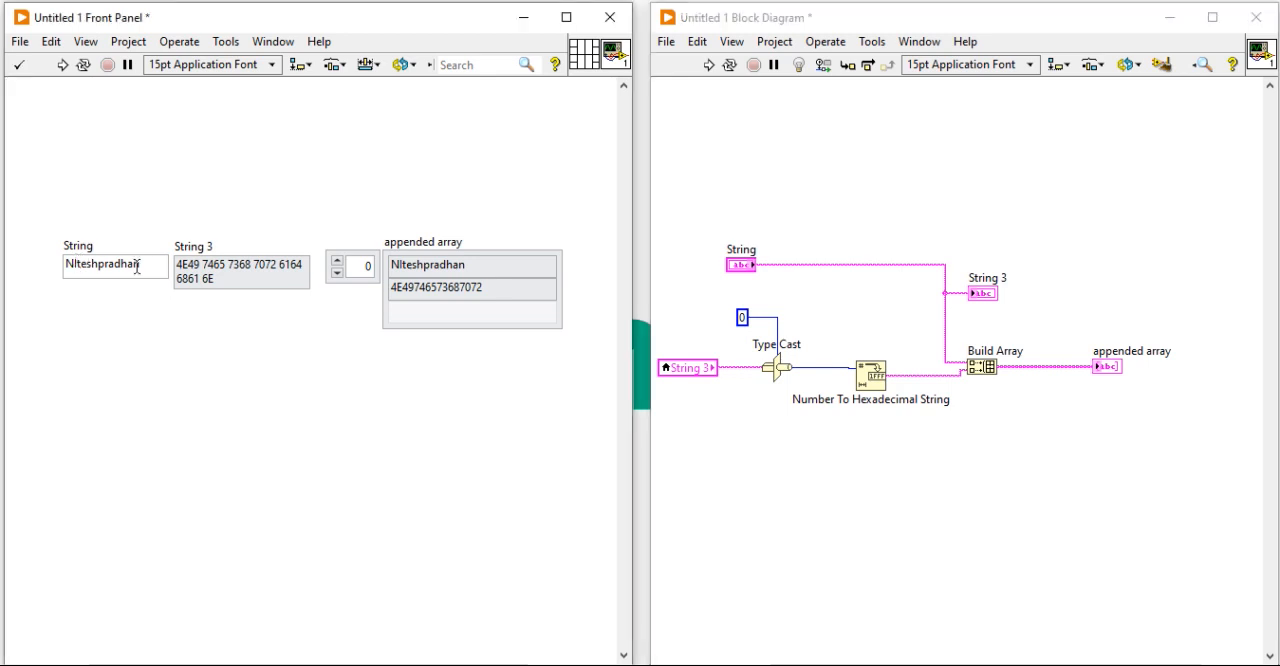
# Step: Replace the String input with N and shrink the type-cast constant's representation to a smaller integer
pyautogui.tripleClick(114, 264)
pyautogui.write('N')
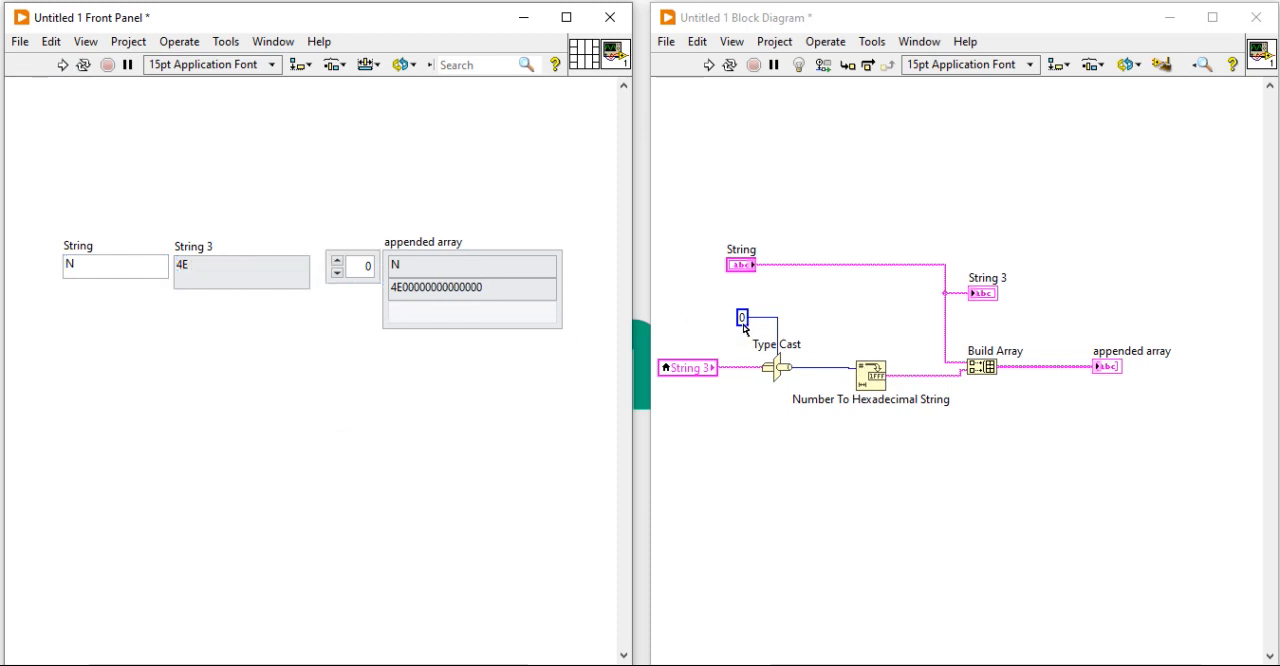
pyautogui.rightClick(742, 318)
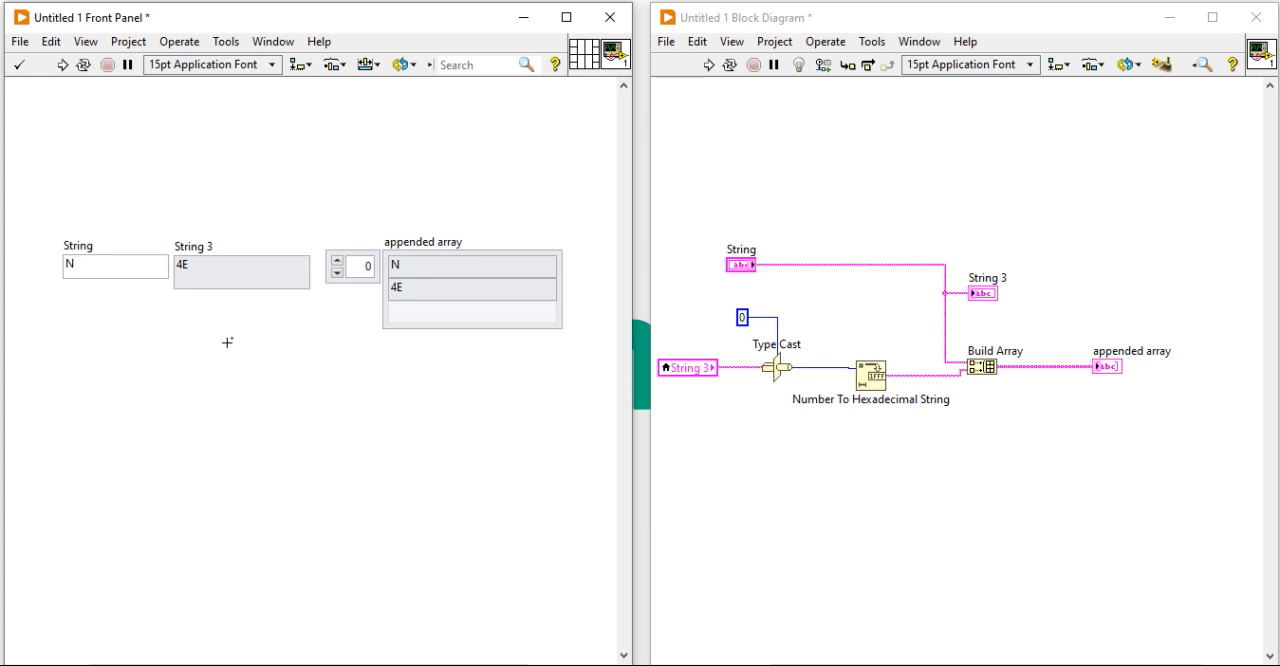
pyautogui.moveTo(921, 455)
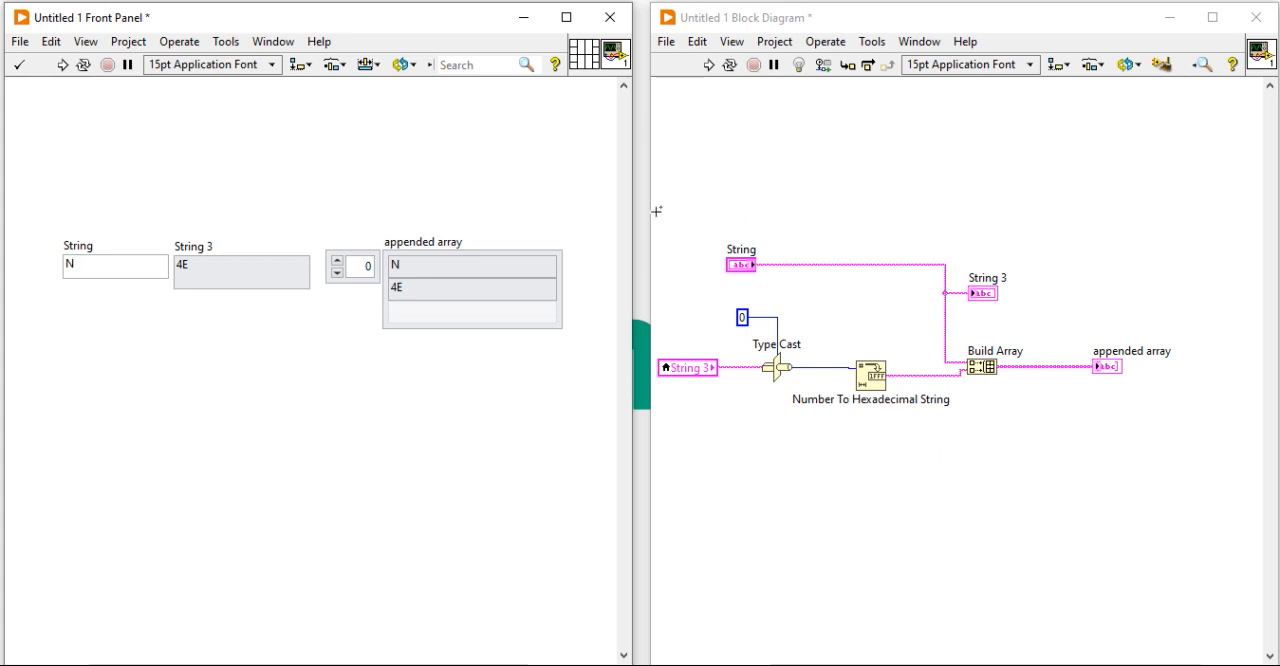
pyautogui.moveTo(676, 403)
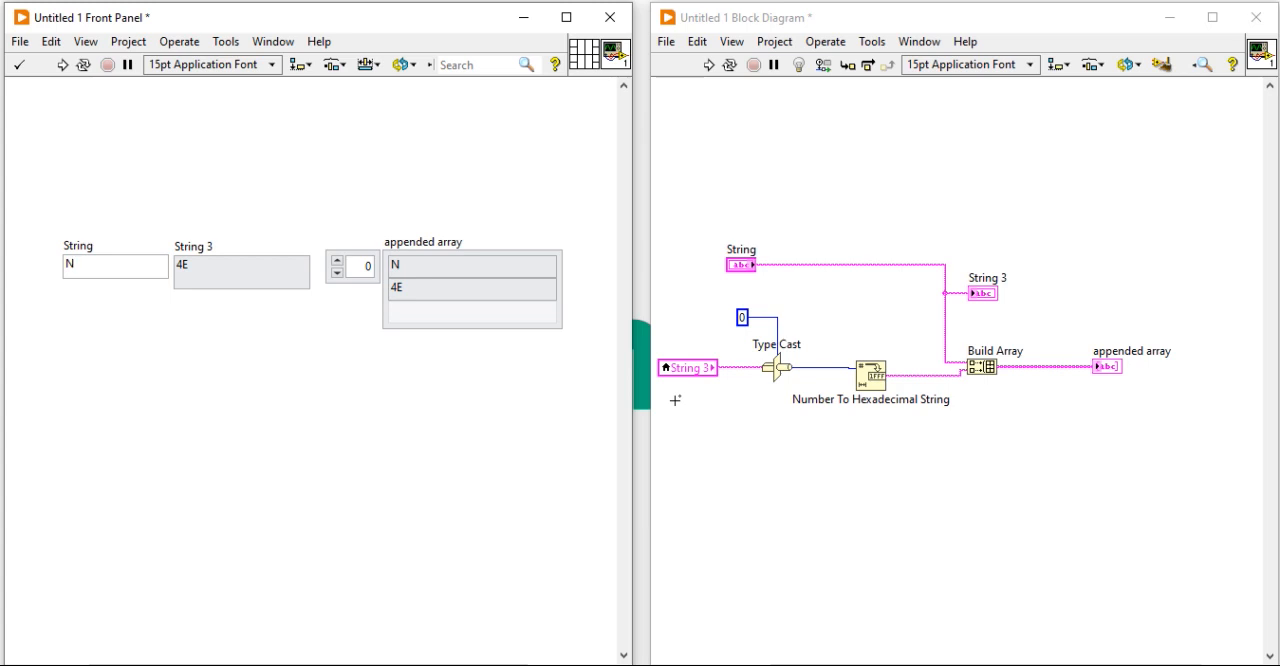
pyautogui.moveTo(748, 228)
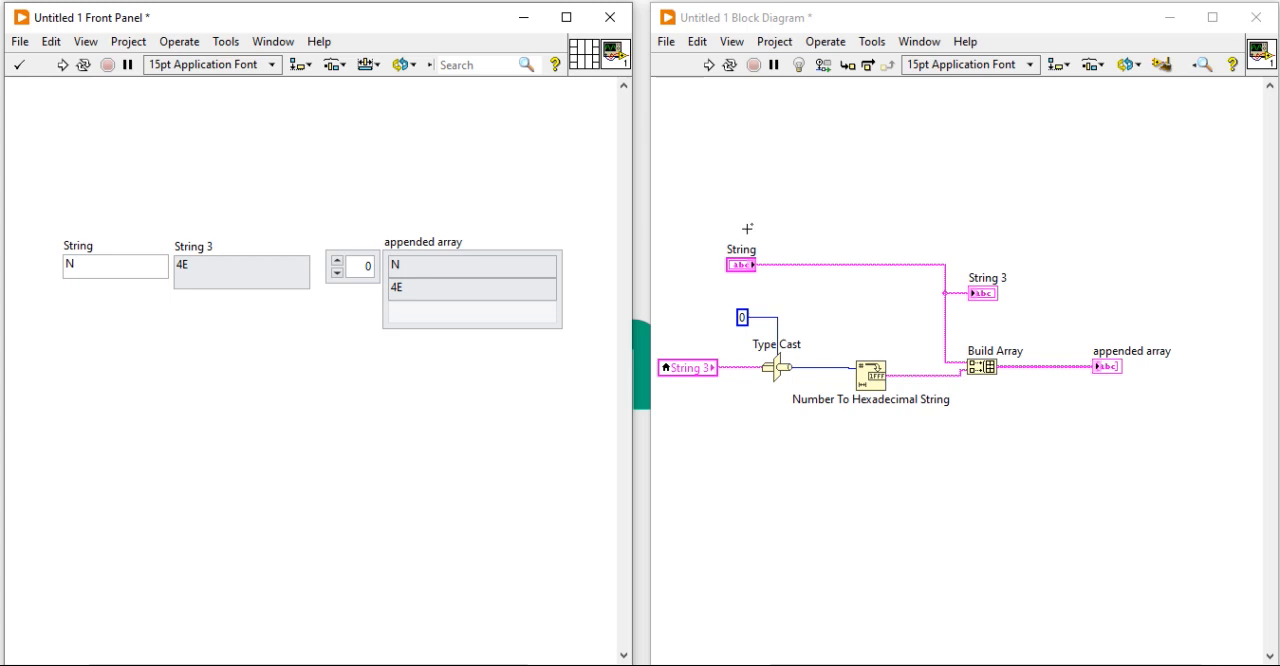
pyautogui.moveTo(668, 204)
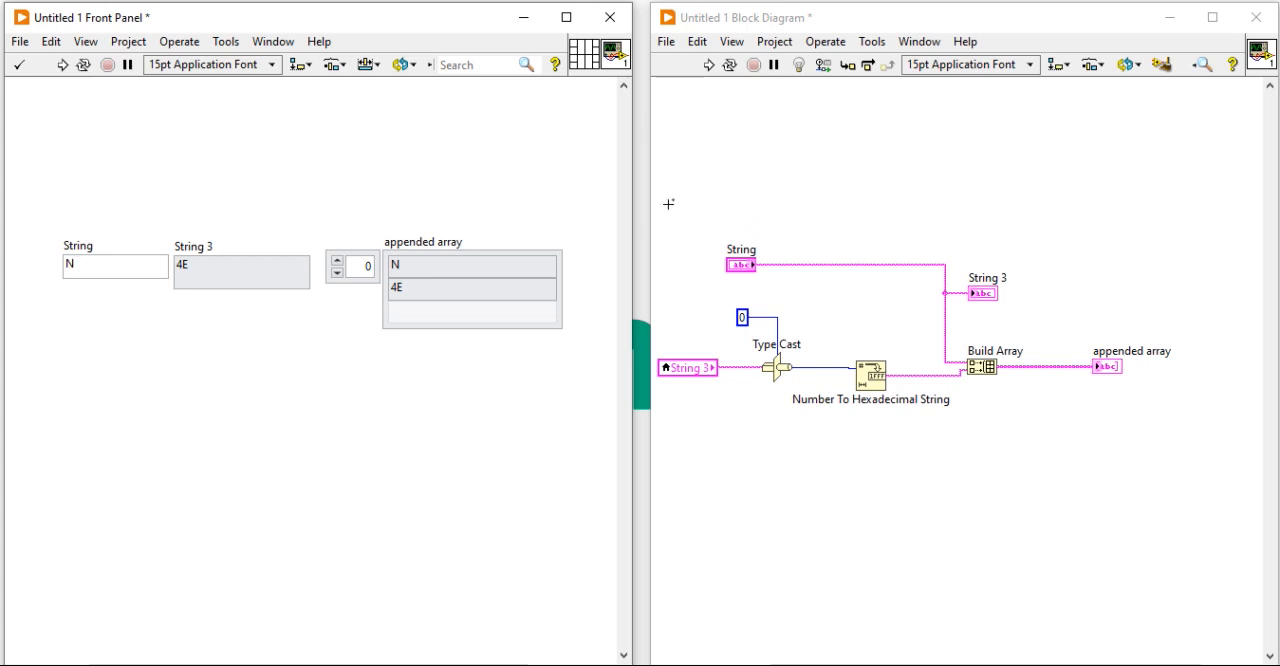